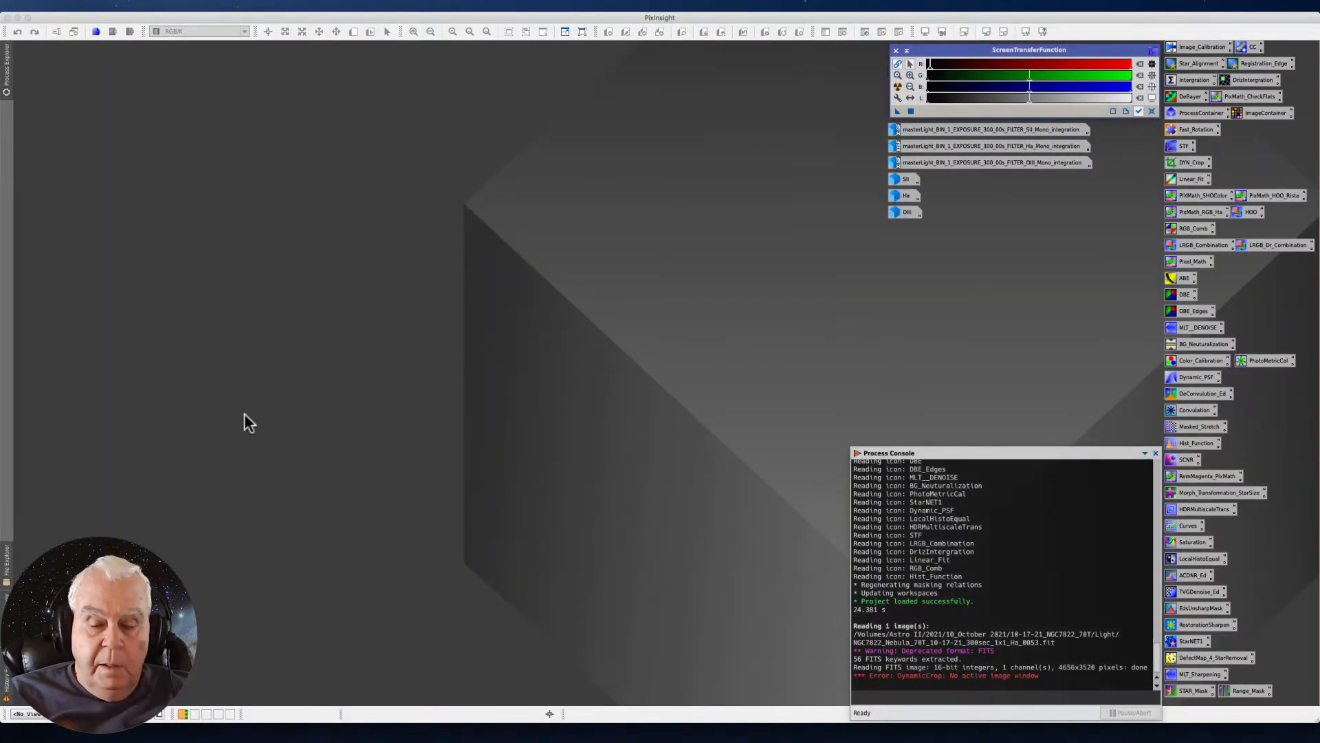
mouse_move(895, 259)
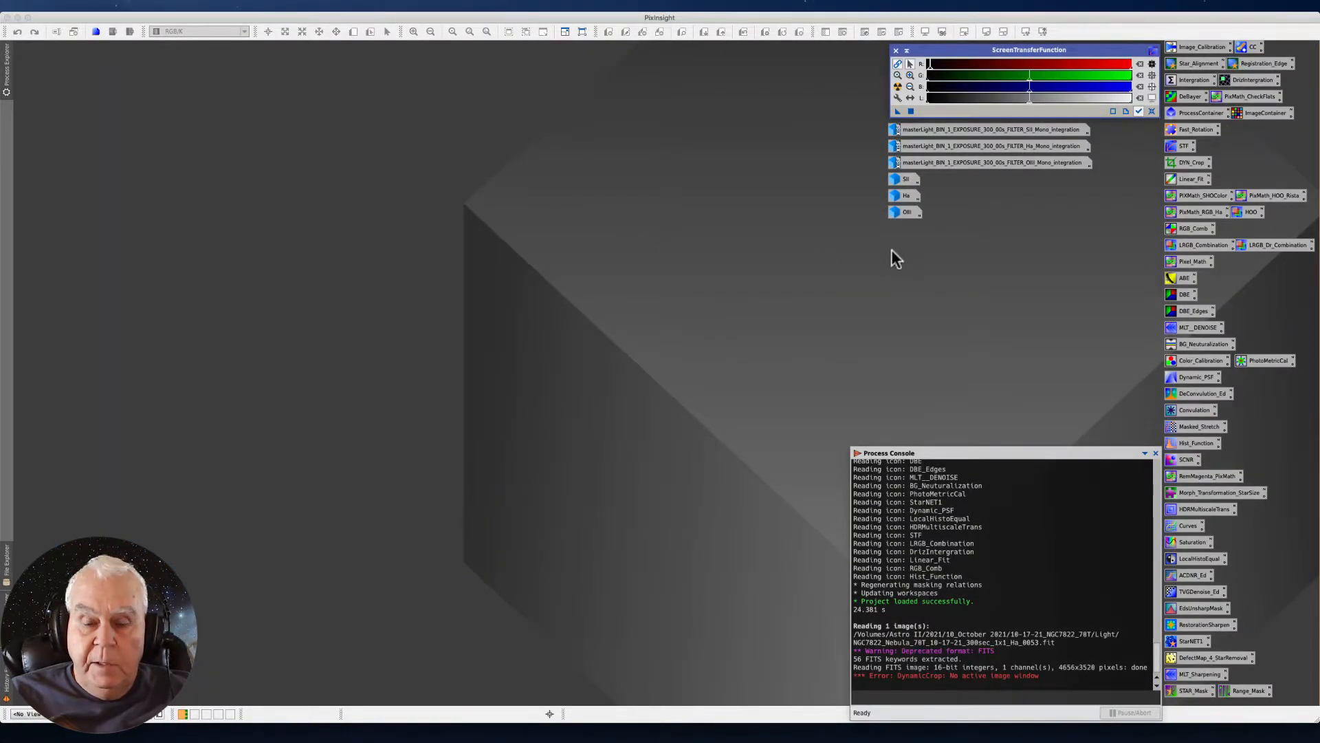
mouse_move(894, 245)
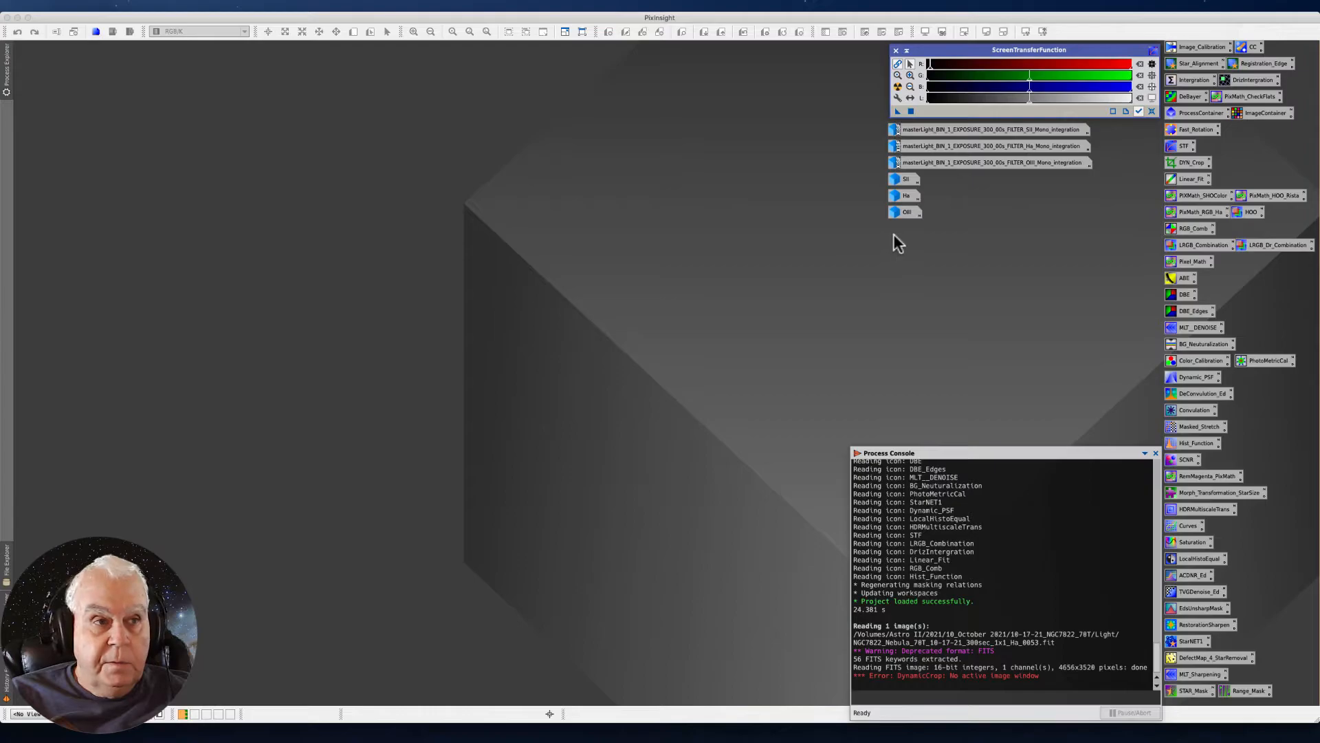
mouse_move(993, 211)
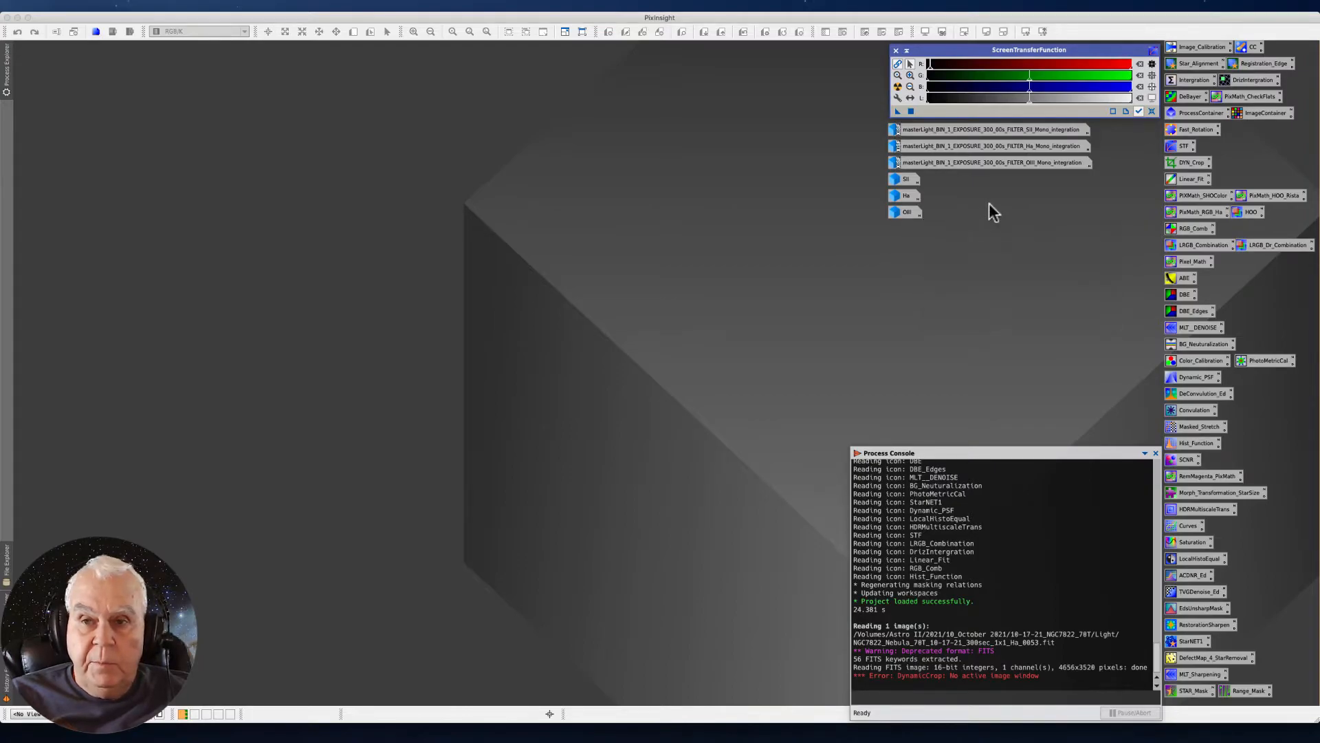
mouse_move(922, 230)
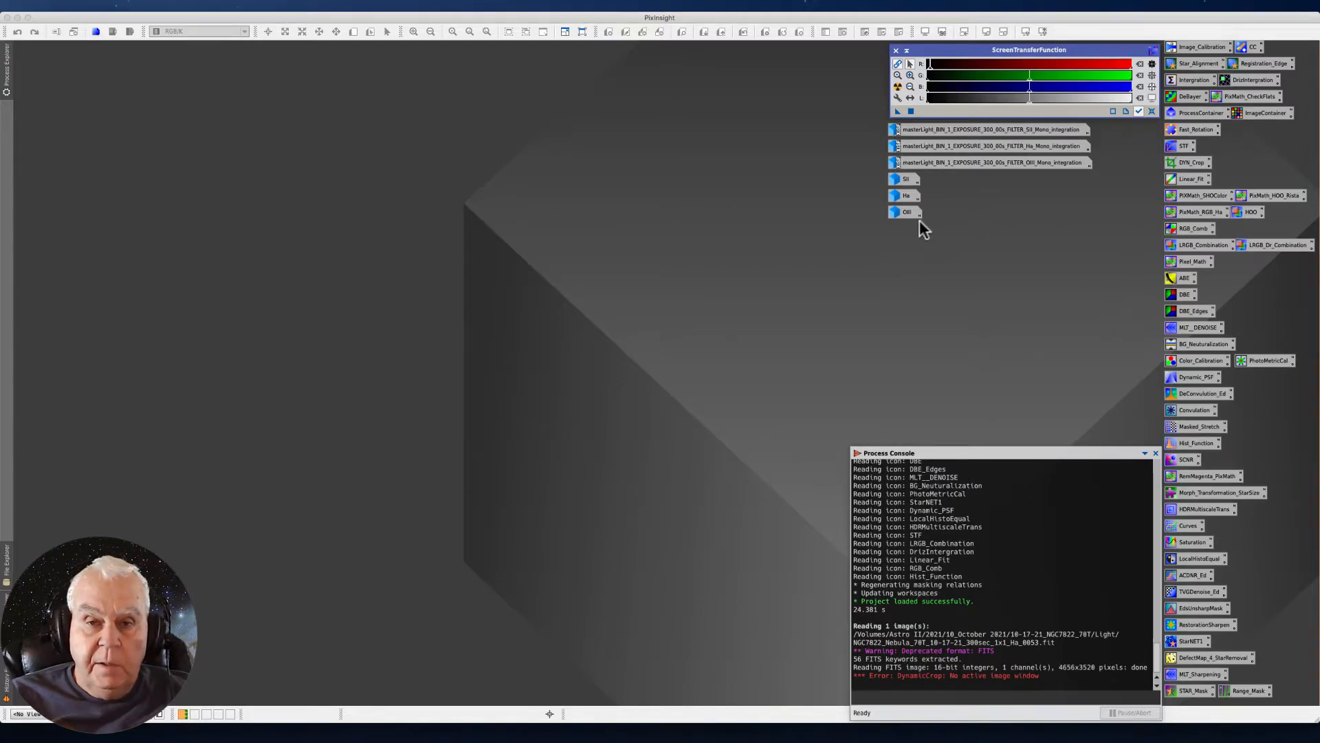
mouse_move(906, 212)
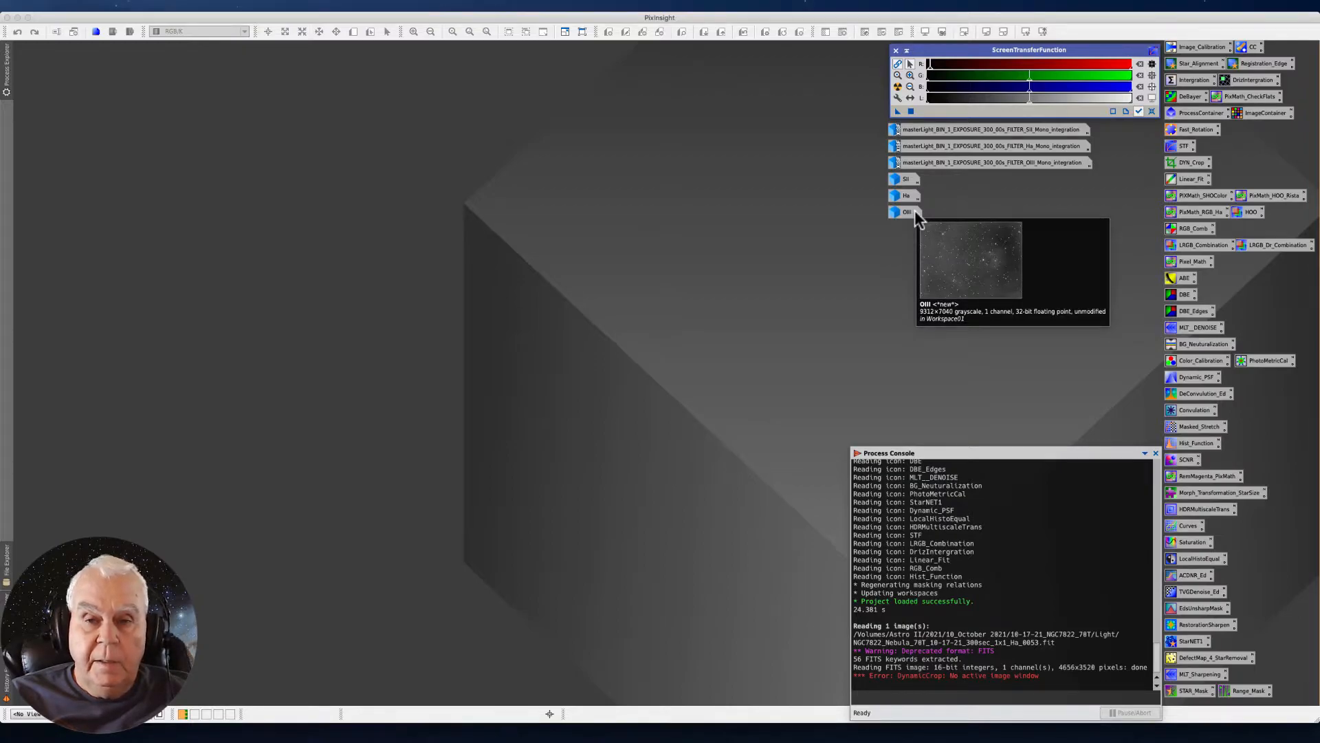
mouse_move(906, 195)
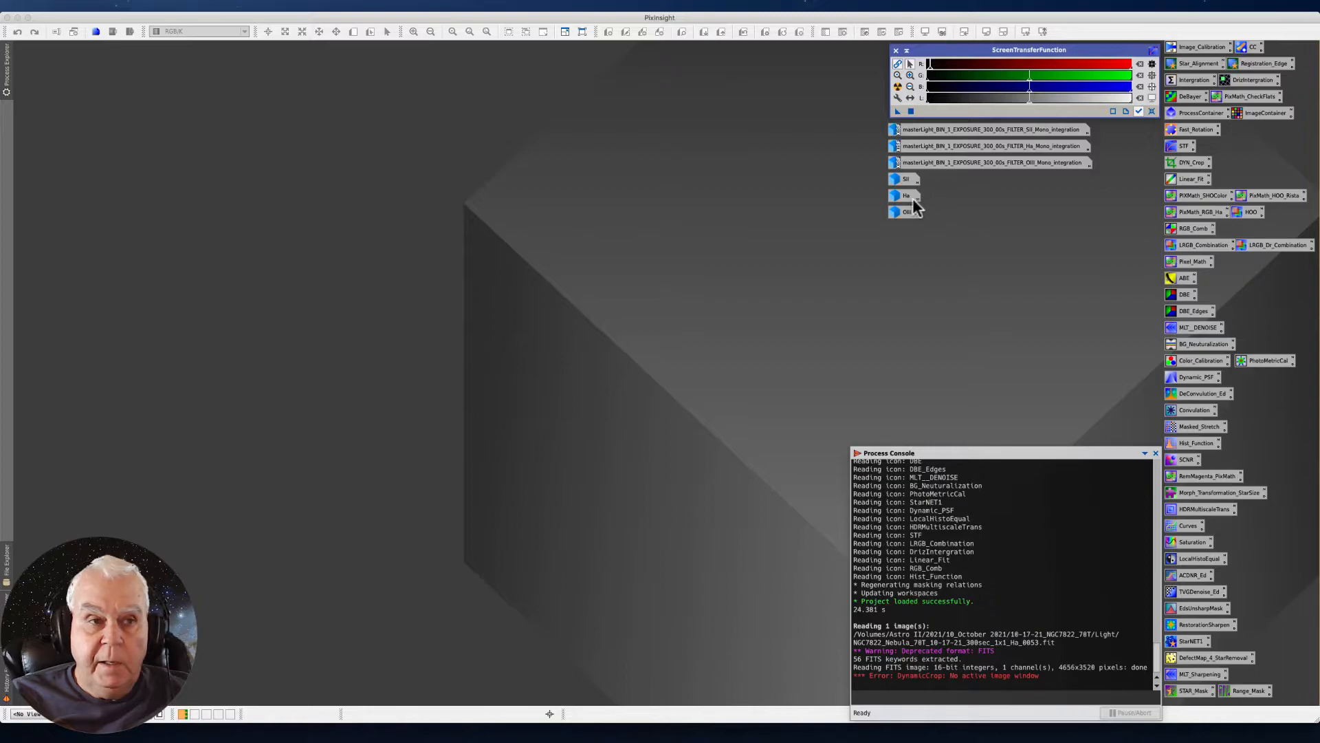
mouse_move(901, 196)
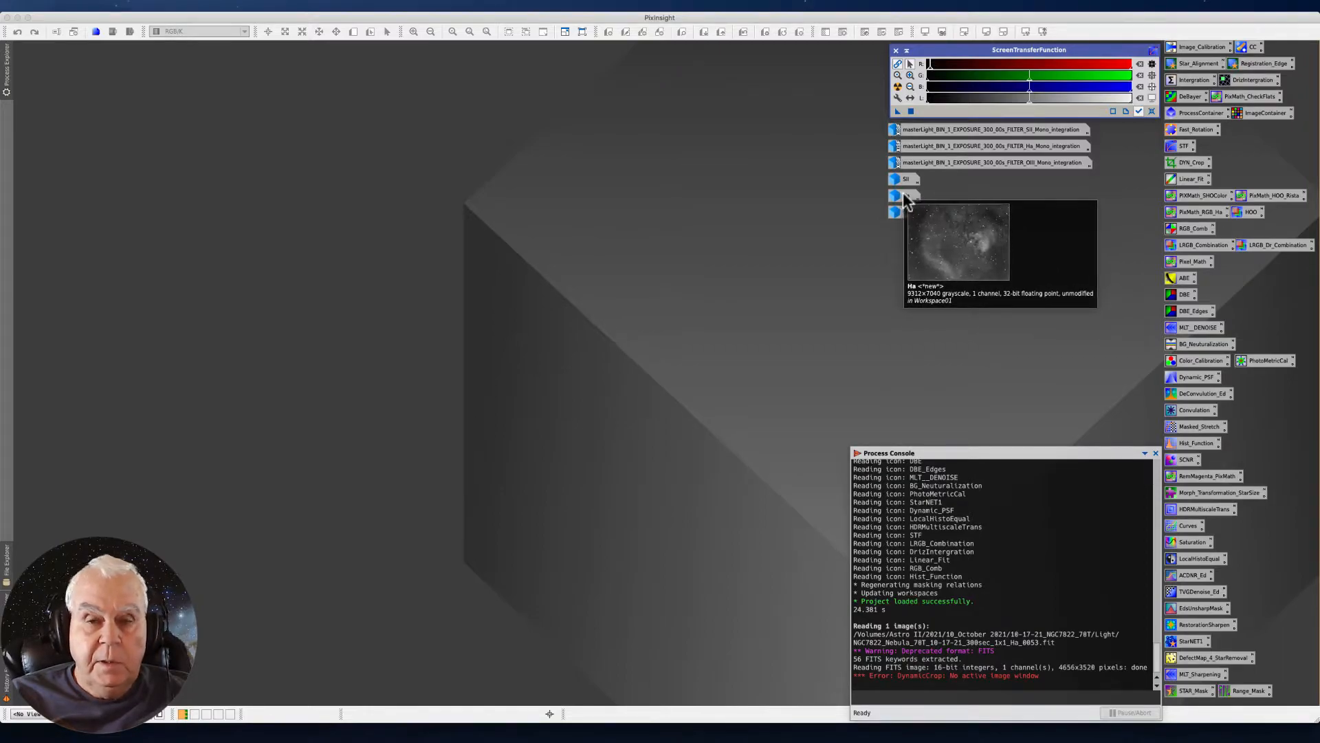
mouse_move(905, 179)
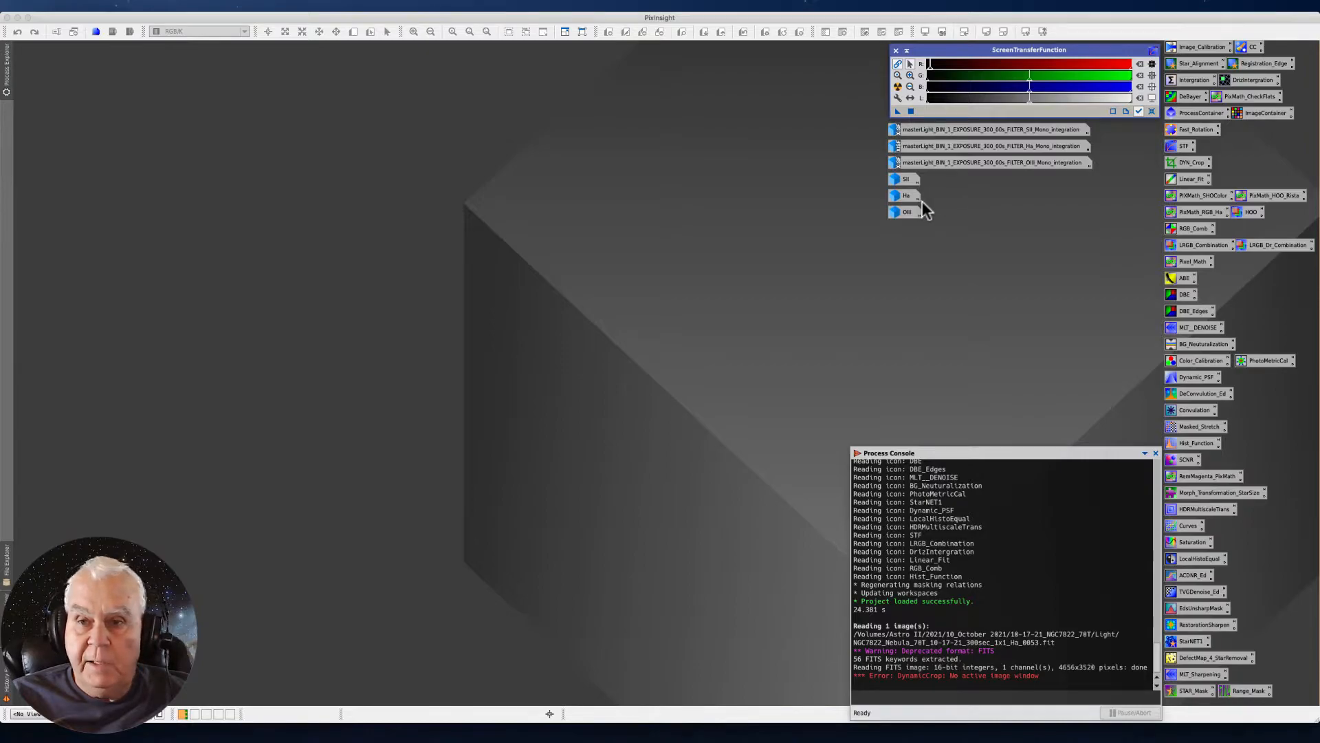
mouse_move(976, 217)
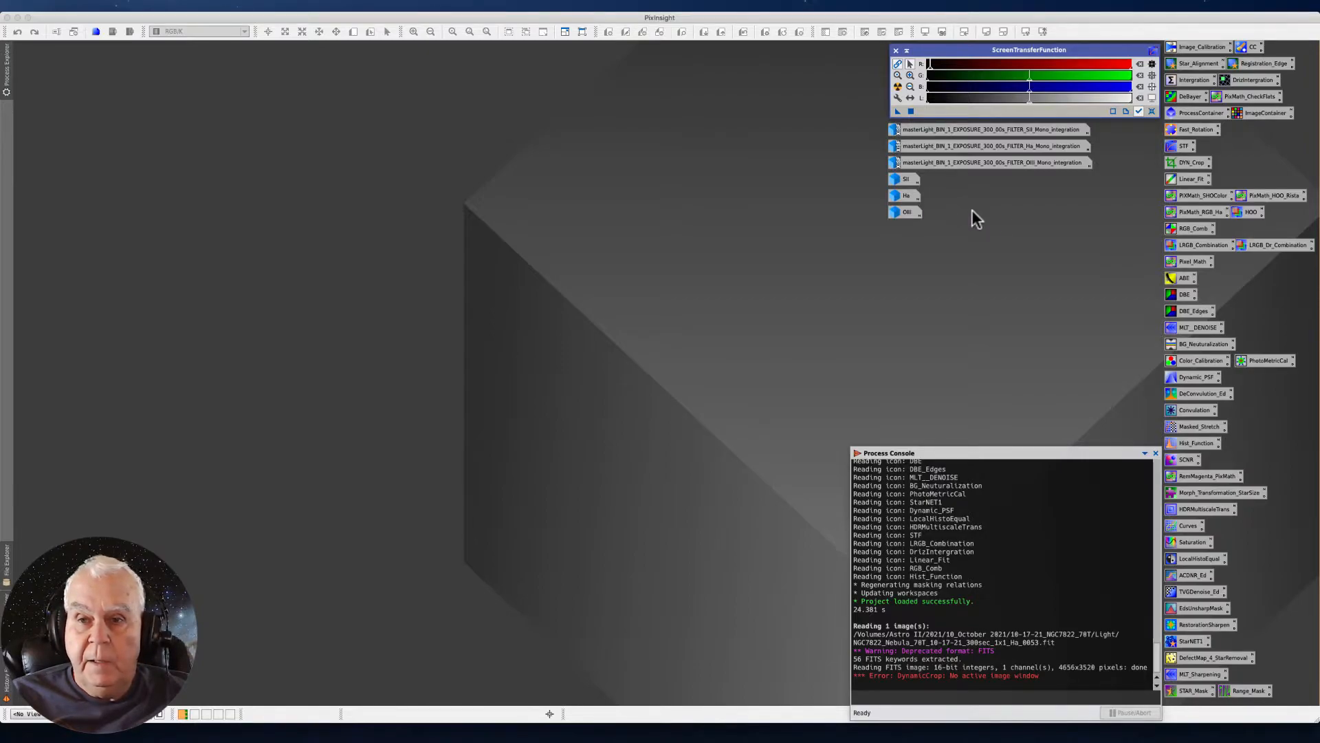
mouse_move(1126, 280)
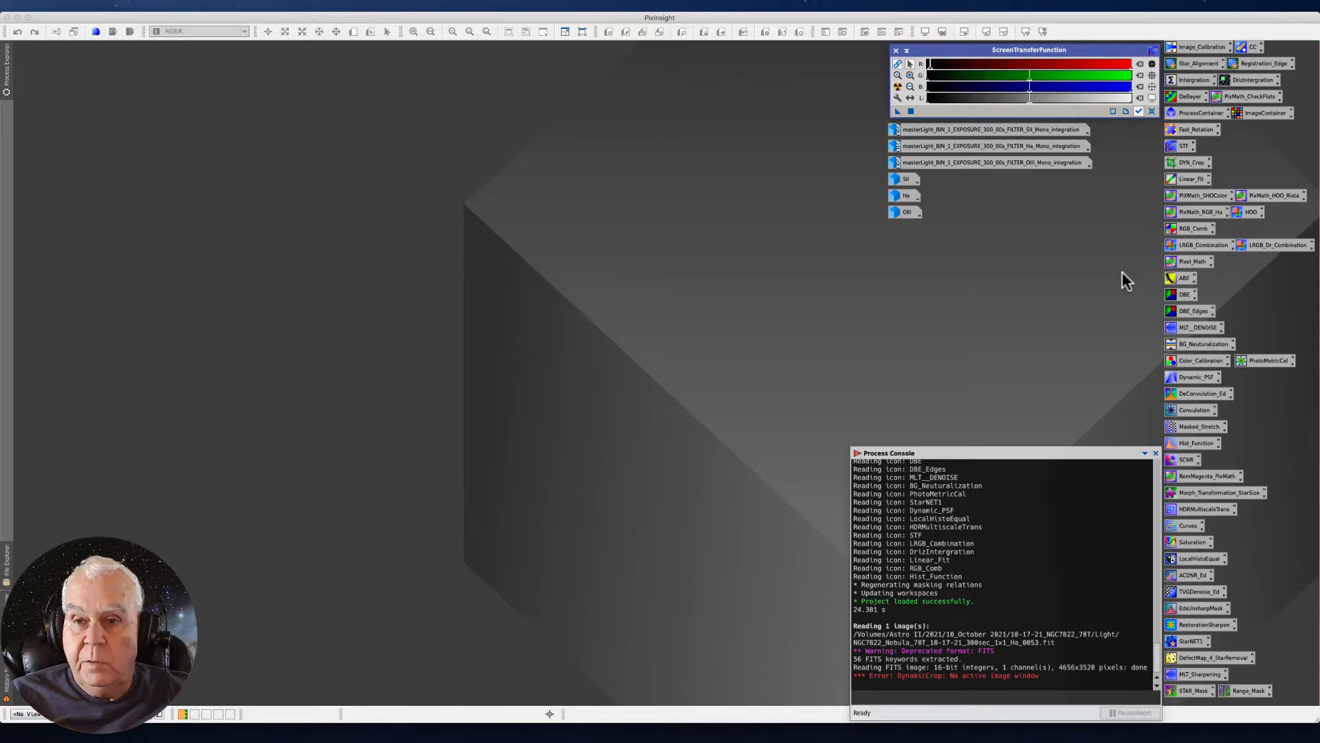
mouse_move(1132, 223)
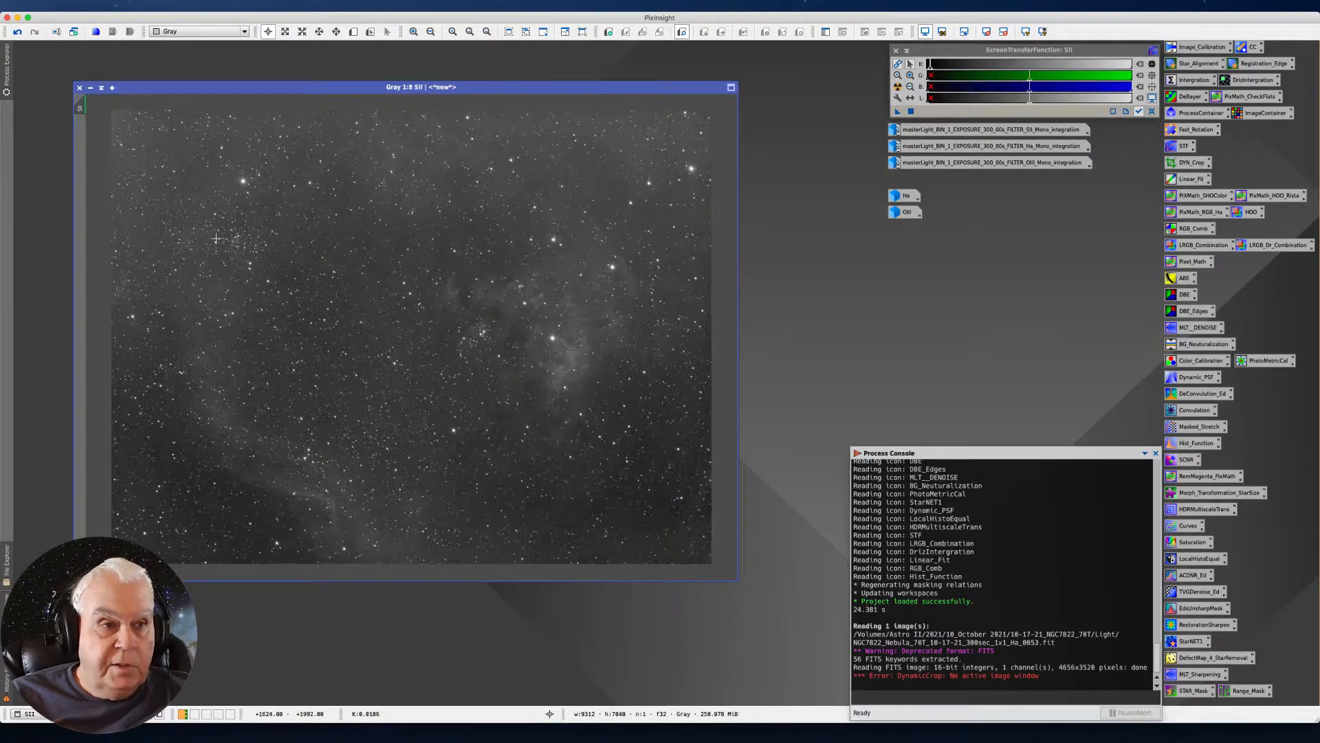
mouse_move(703, 235)
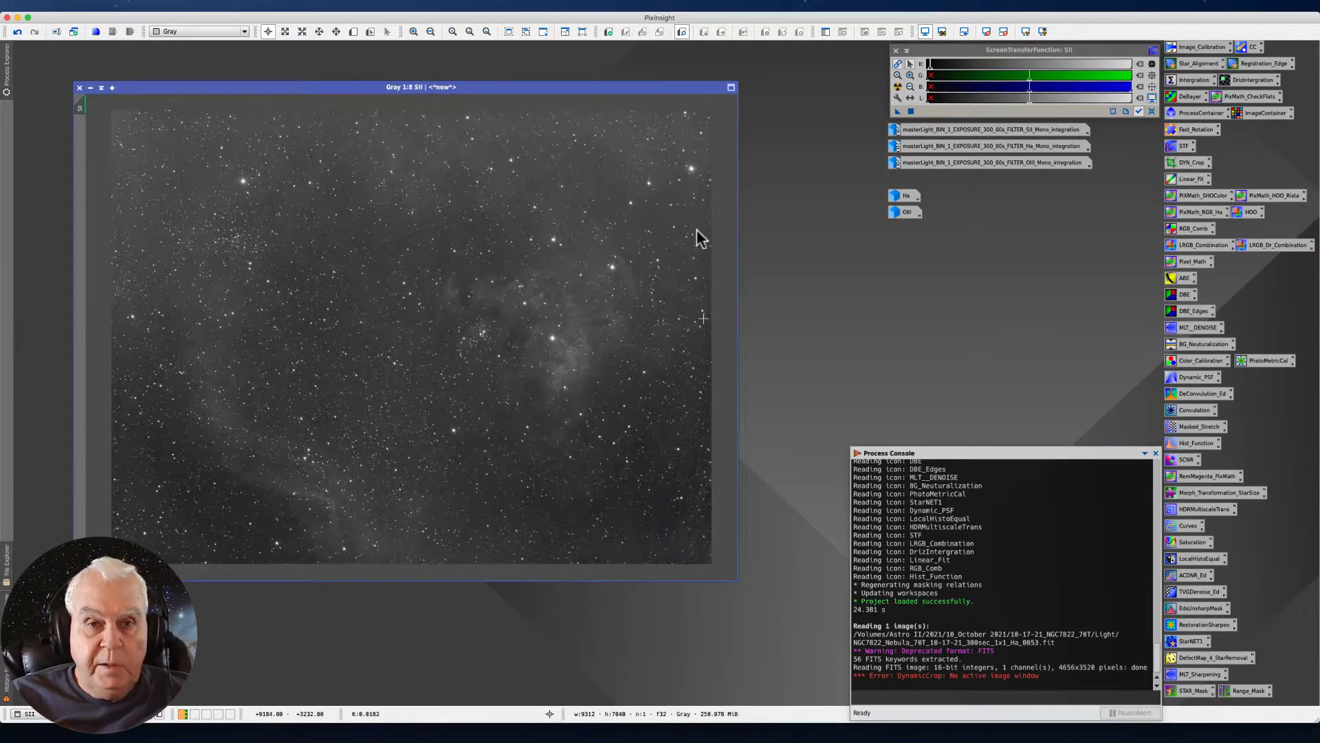
mouse_move(835, 284)
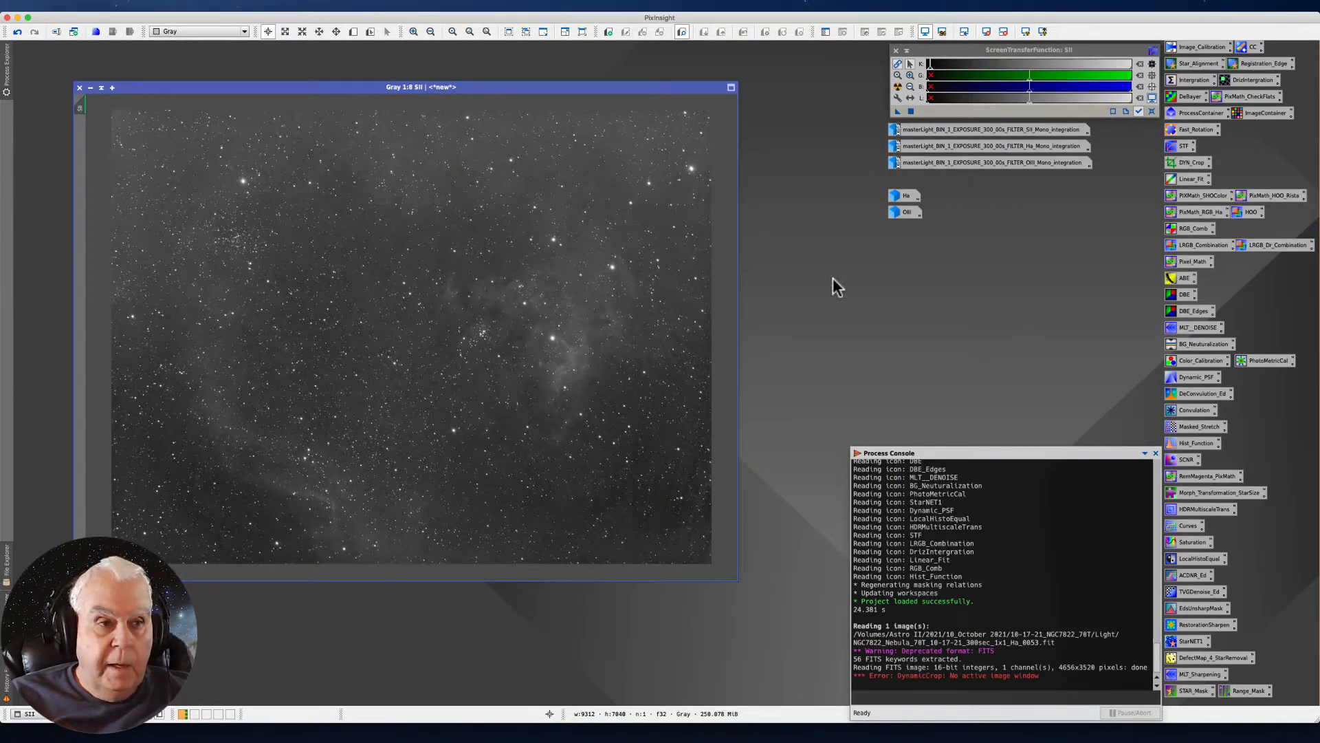
mouse_move(904, 194)
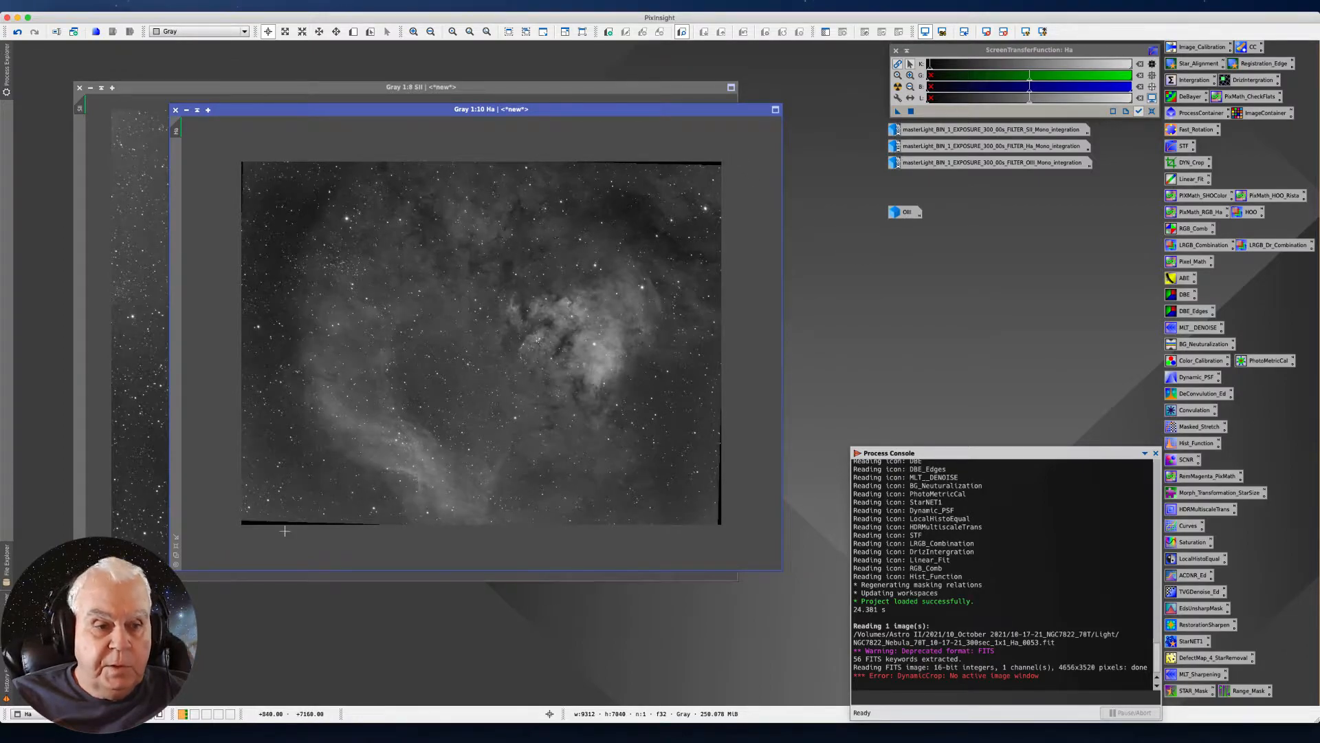
mouse_move(411, 539)
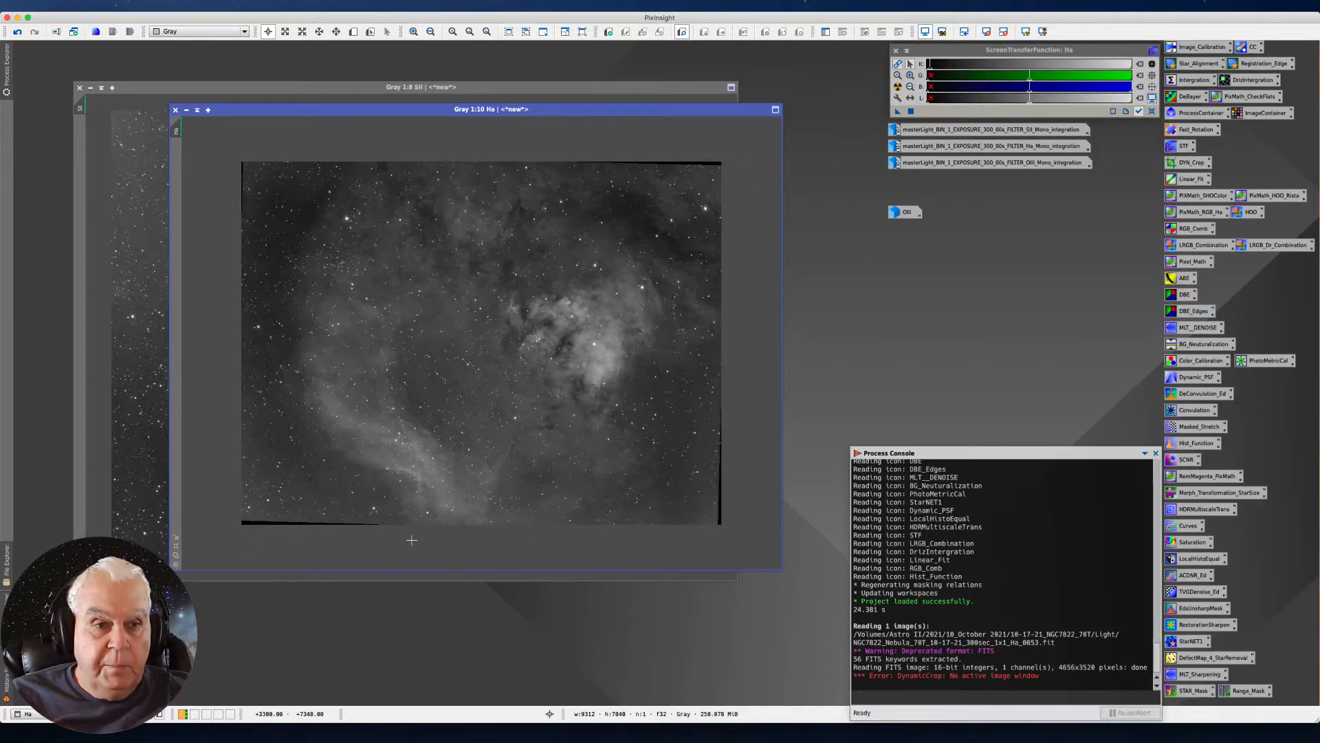
mouse_move(299, 217)
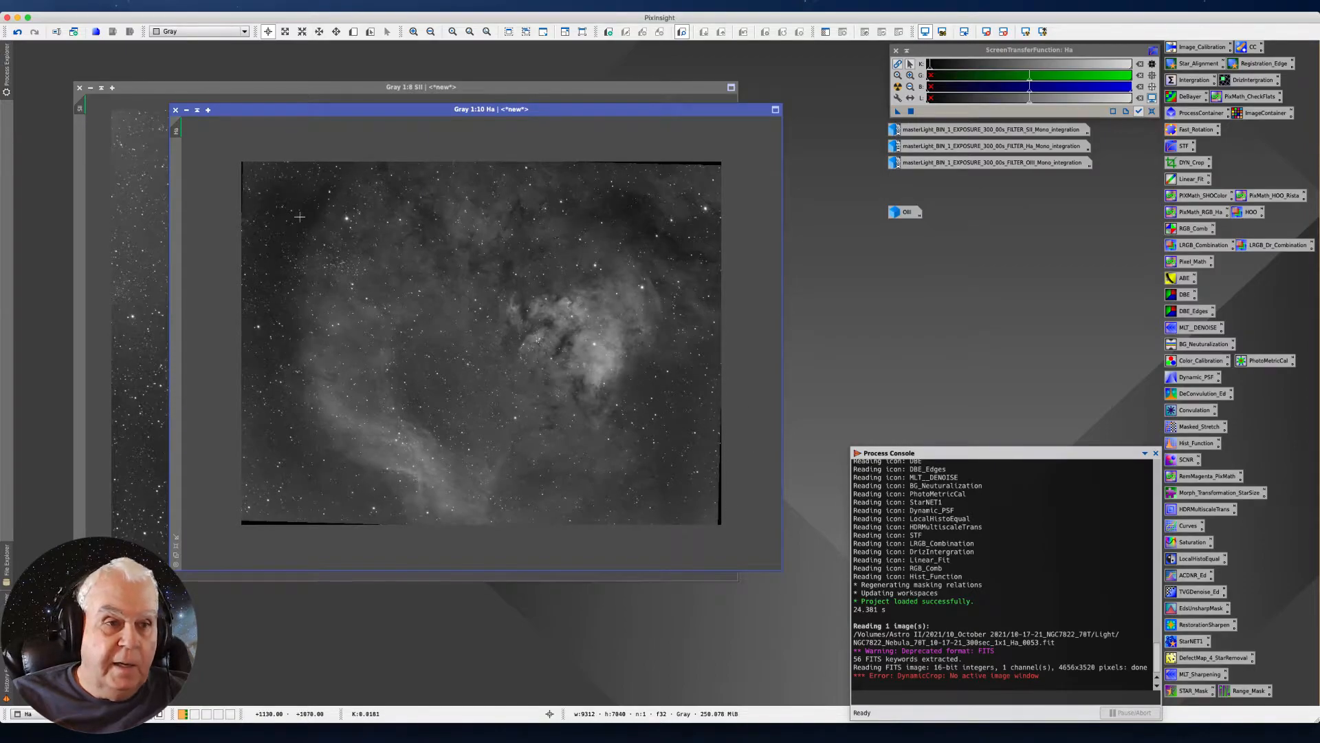
mouse_move(233, 163)
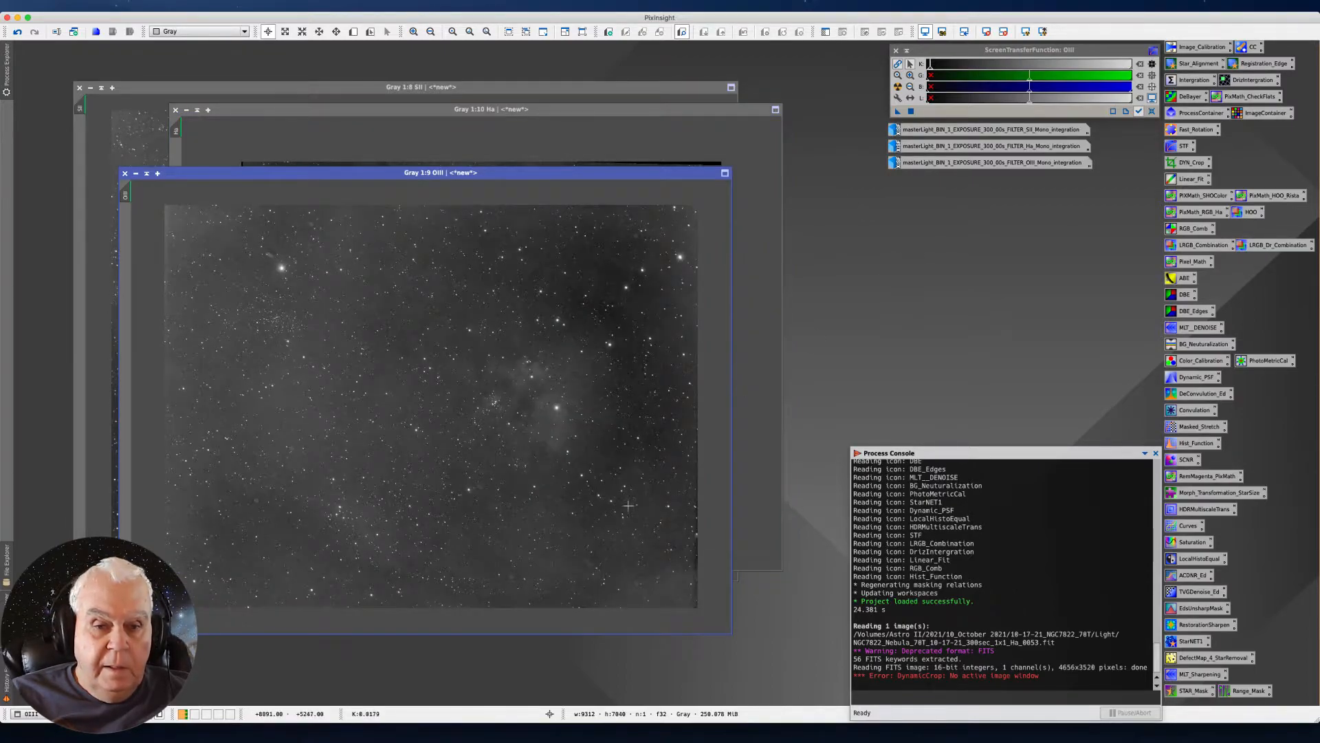
mouse_move(693, 611)
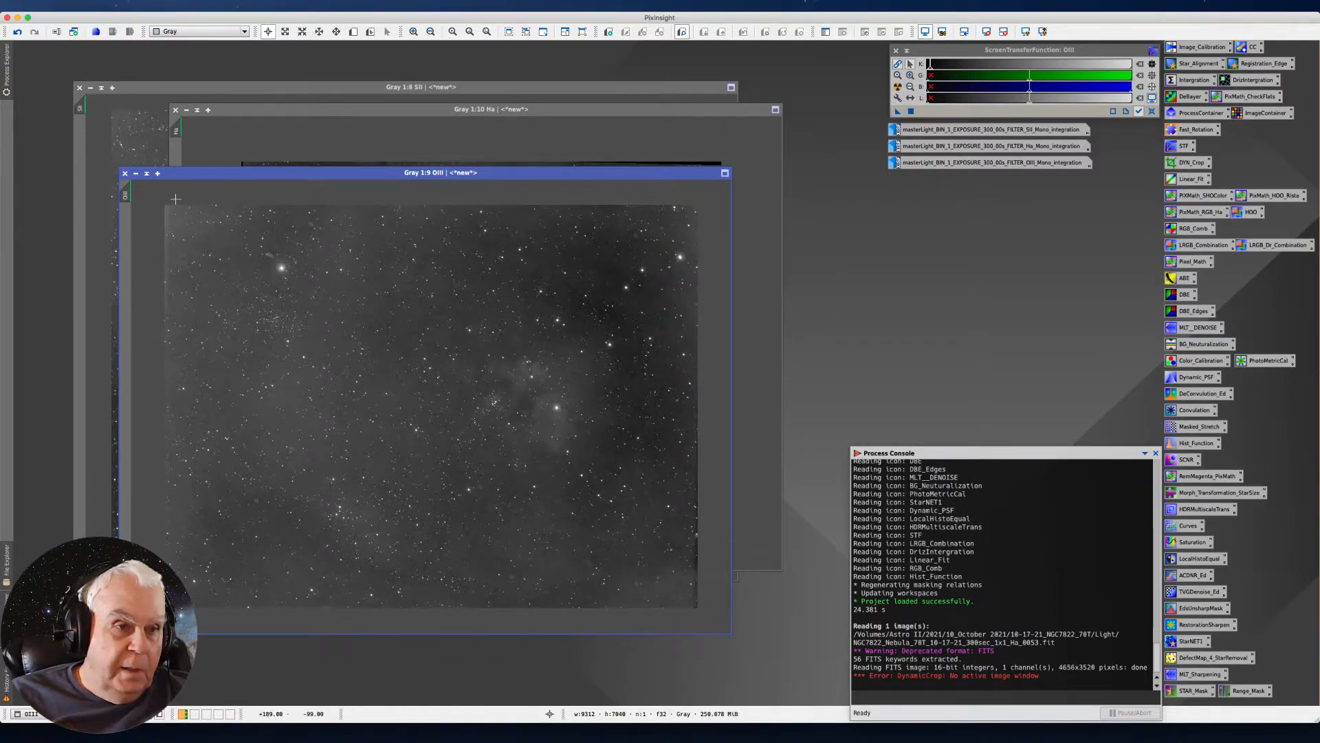
mouse_move(212, 495)
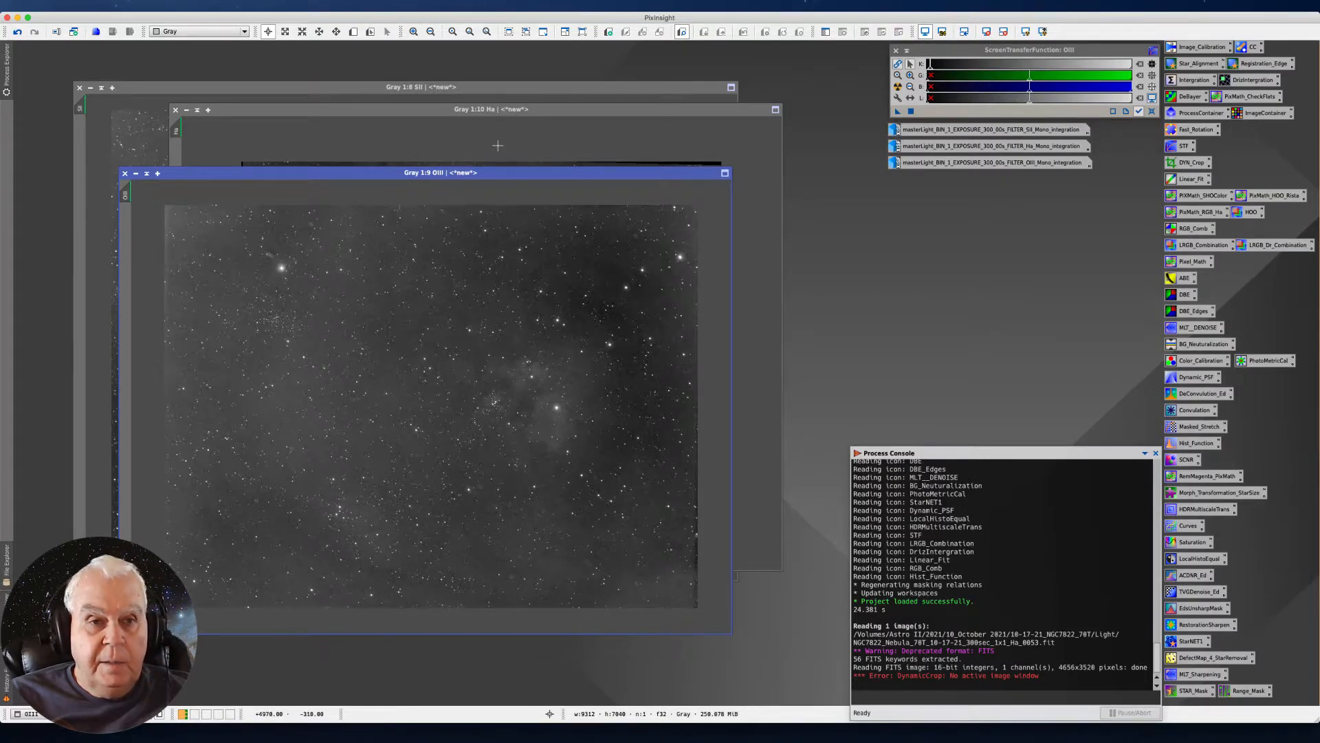
Bring the Ha image window to the front of the workspace.
click(491, 109)
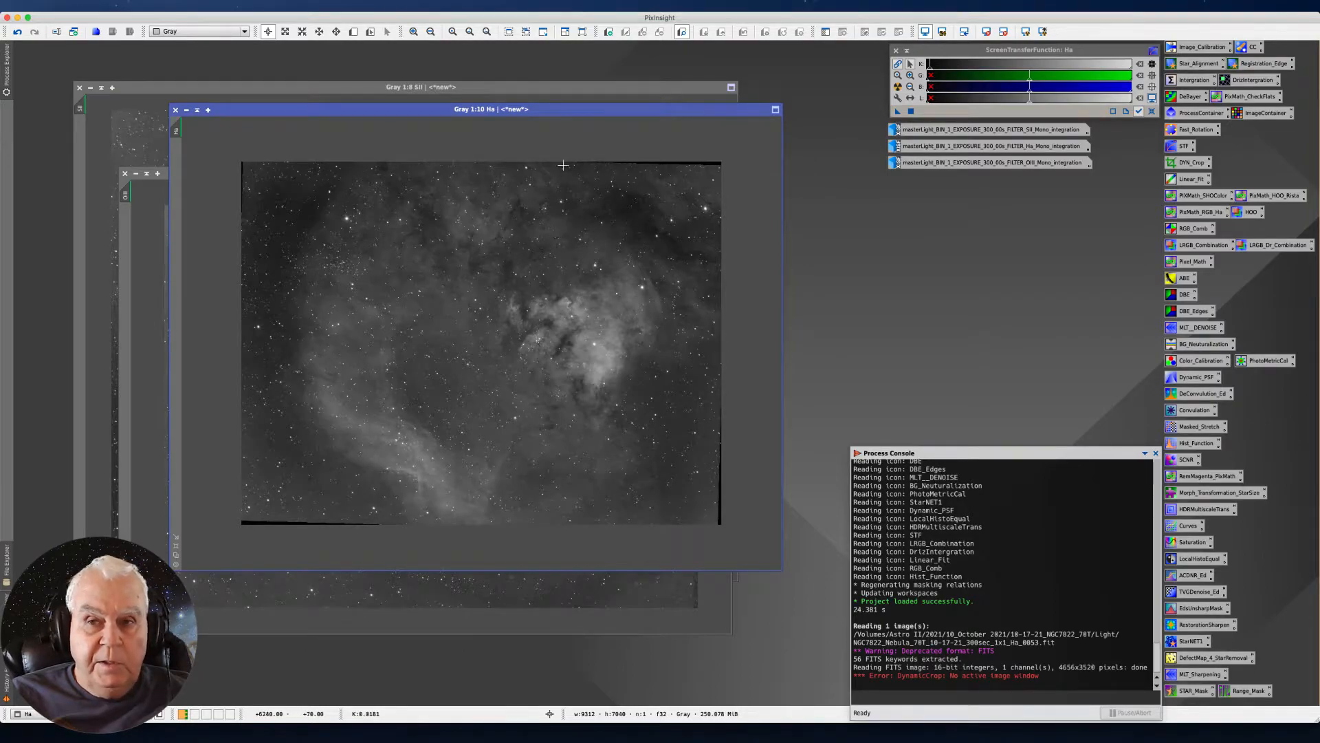
mouse_move(489, 246)
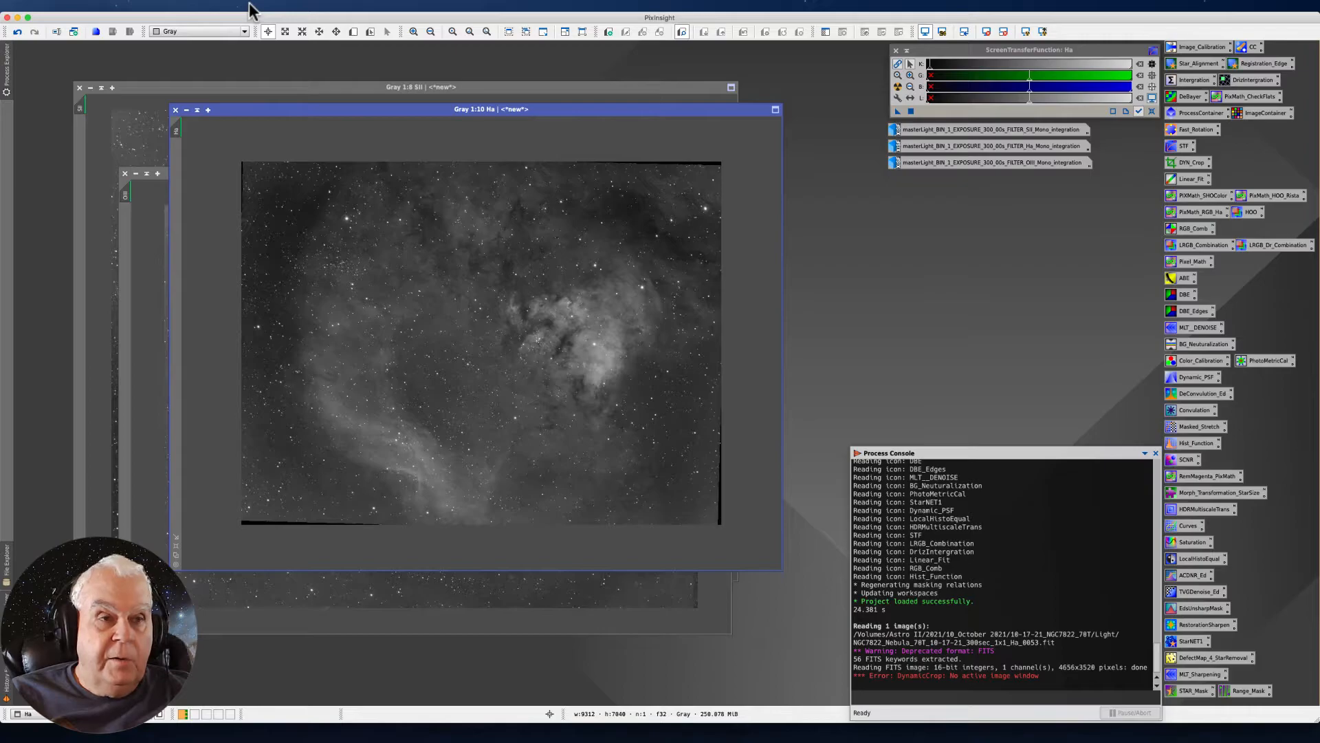
Show the list of all processes from the Process menu to reach DynamicCrop.
click(248, 6)
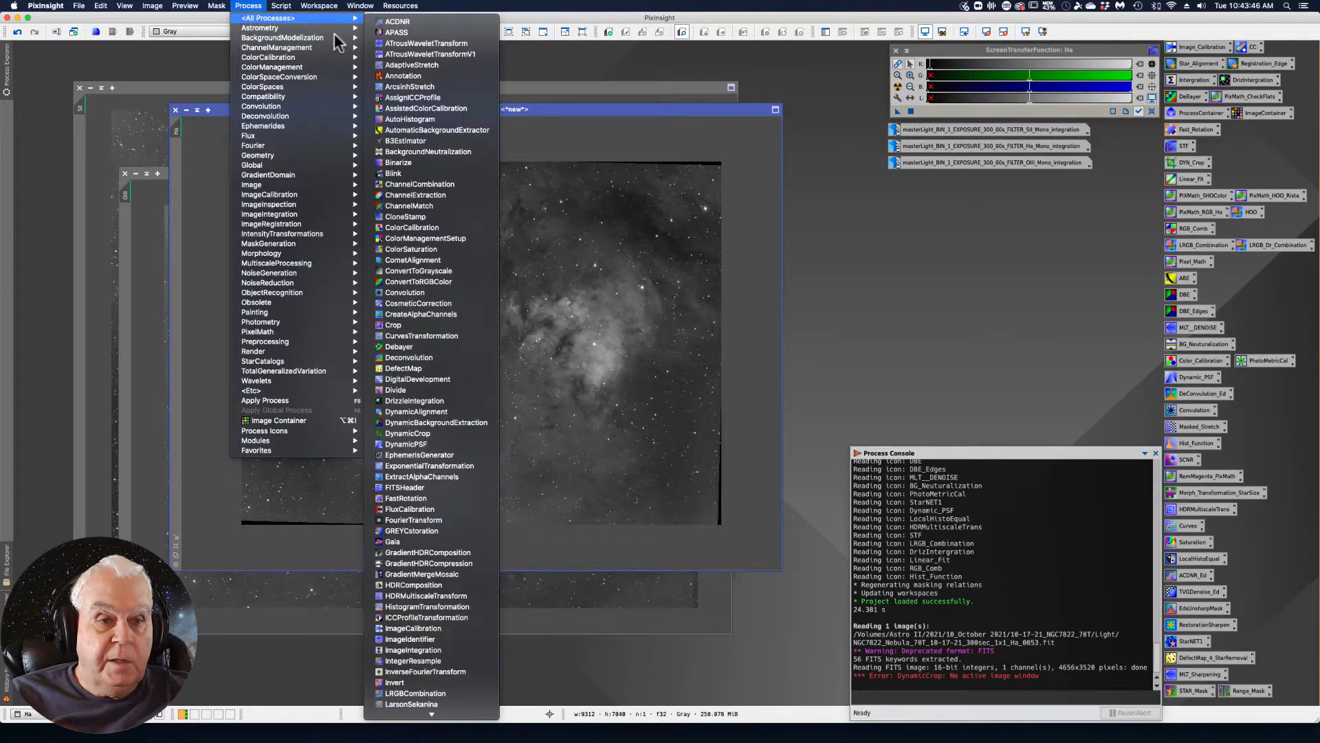
mouse_move(407, 433)
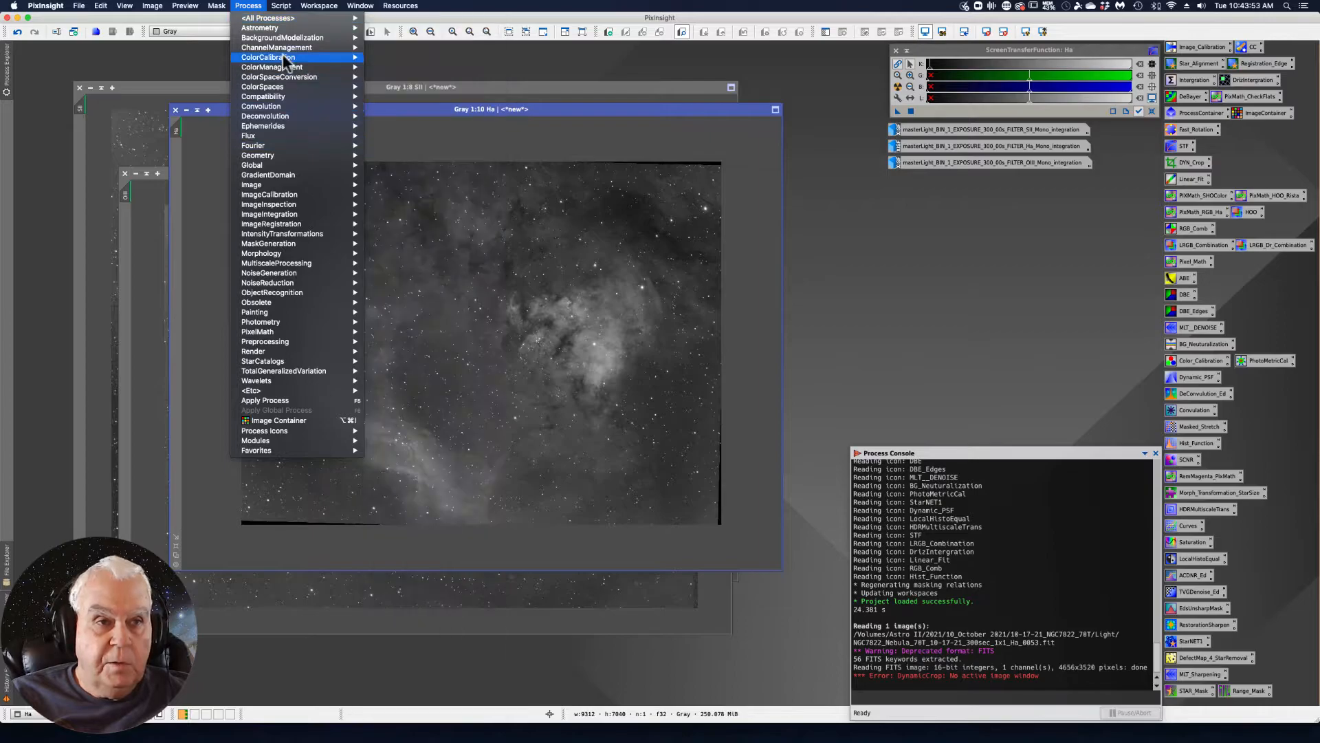
mouse_move(821, 214)
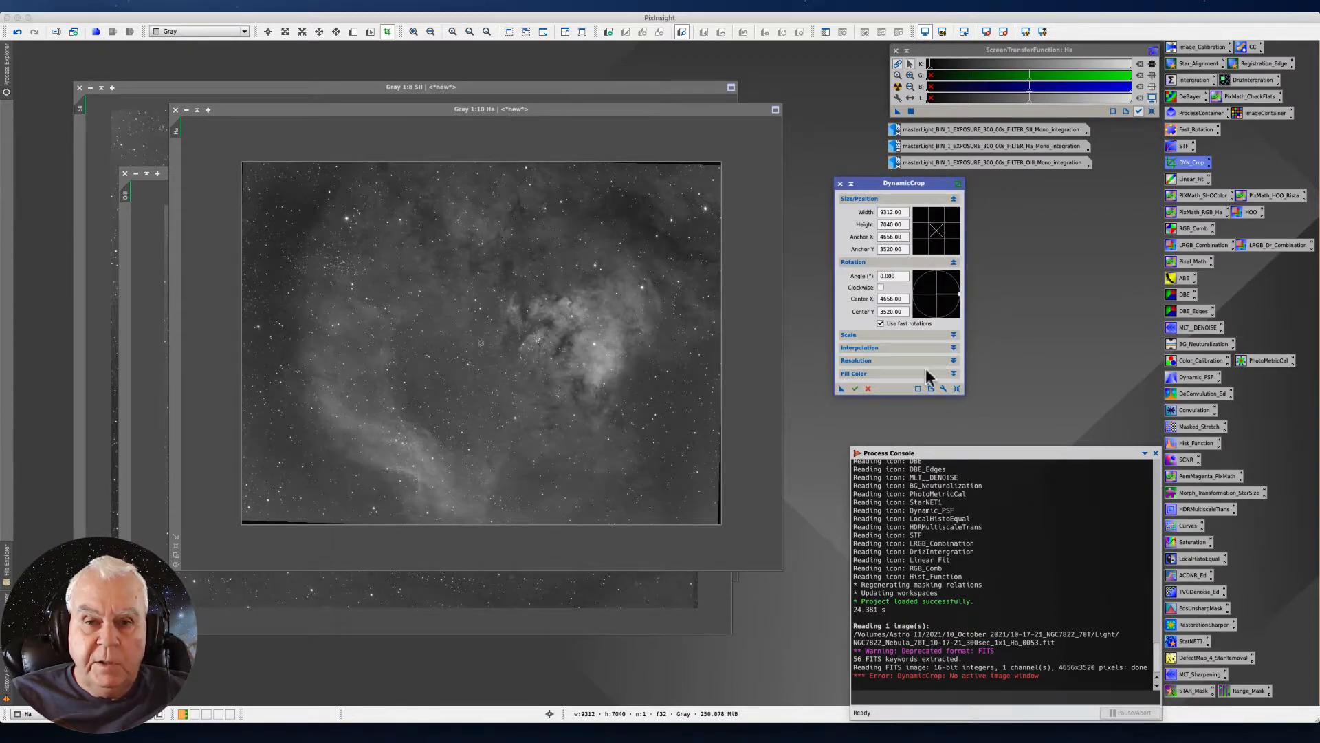
mouse_move(828, 231)
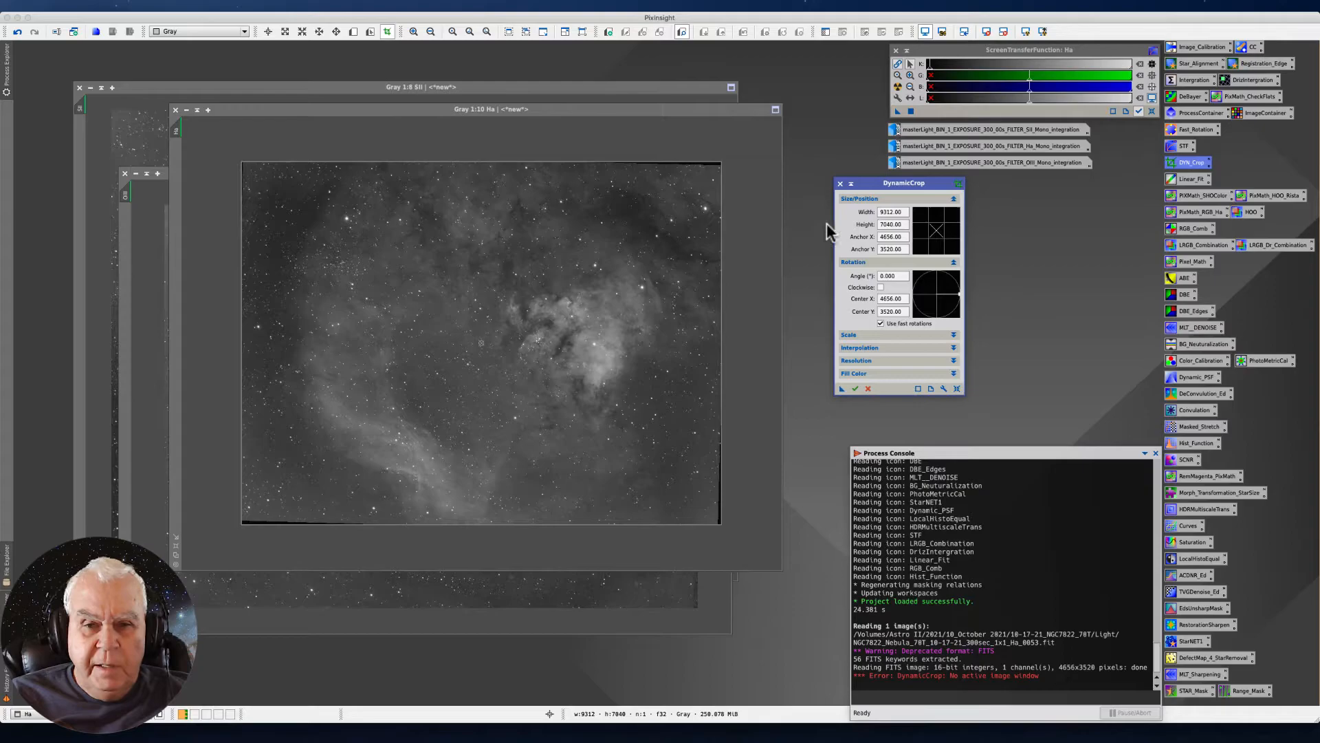
mouse_move(871, 202)
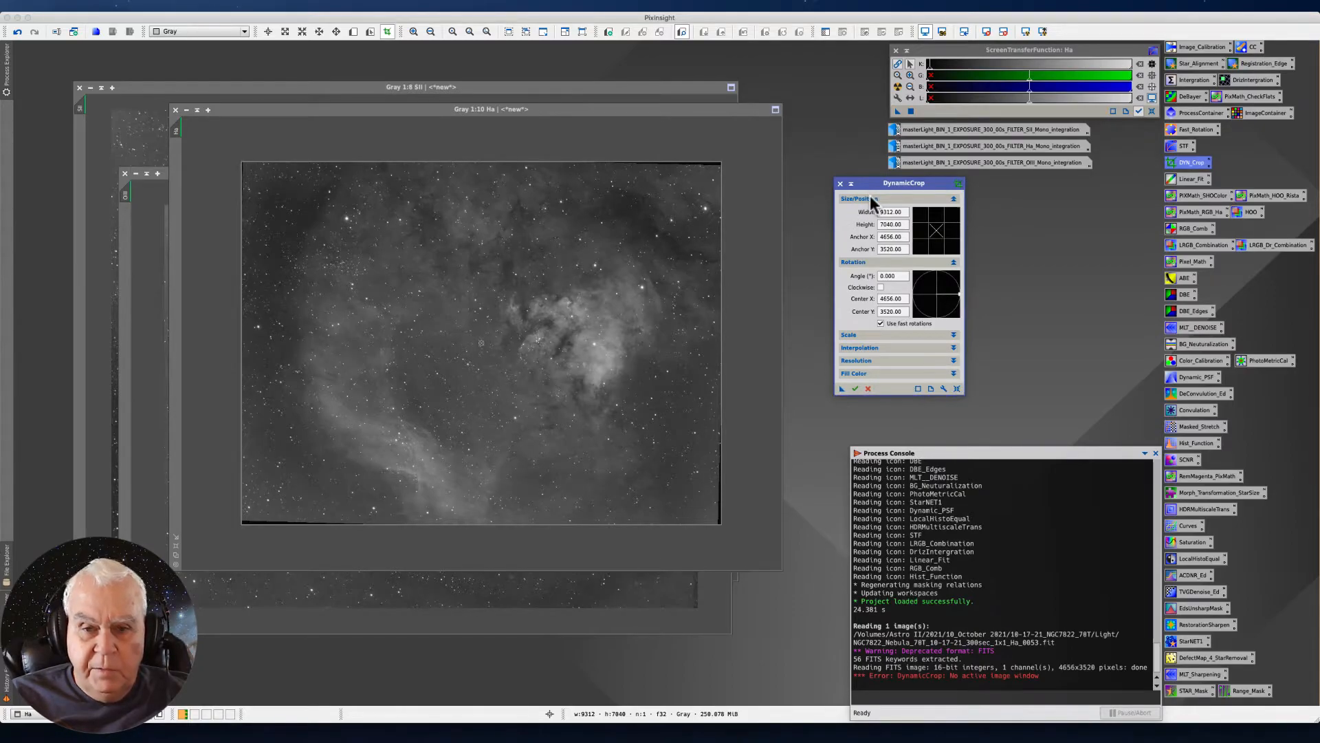
mouse_move(848, 235)
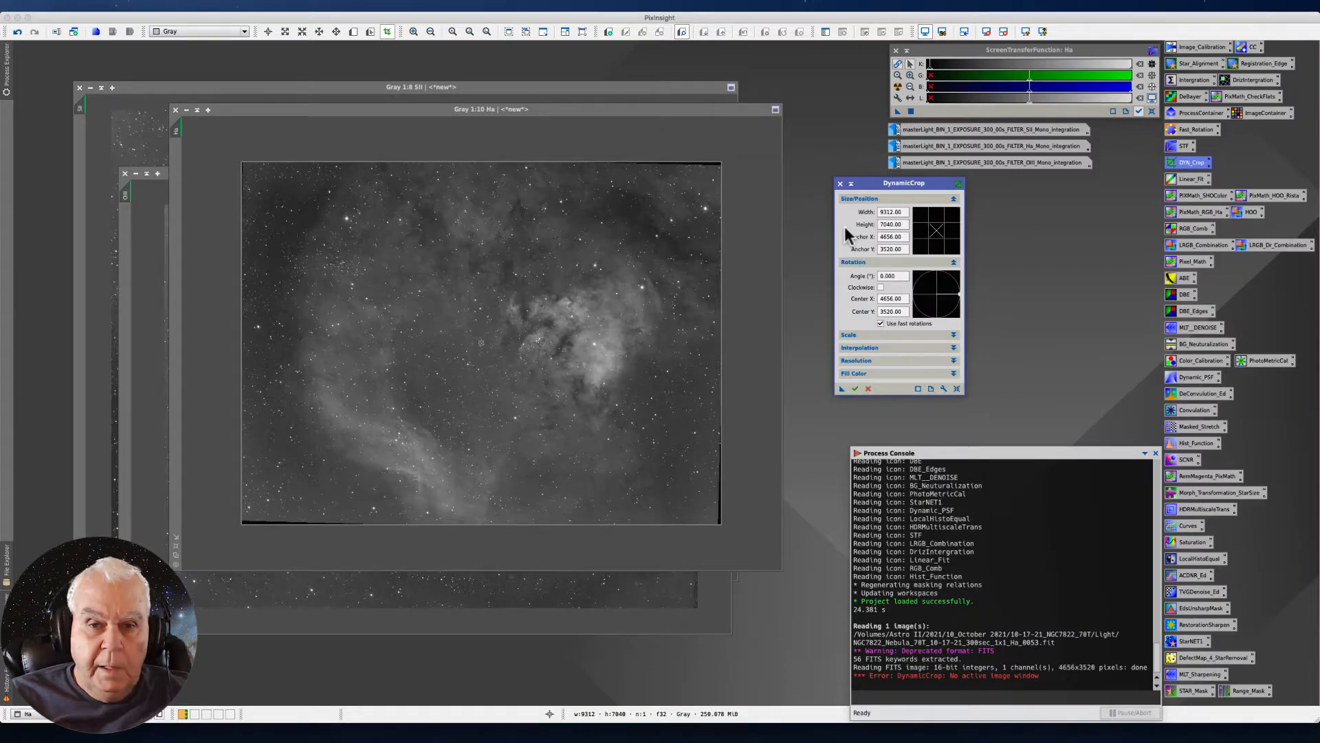
mouse_move(744, 305)
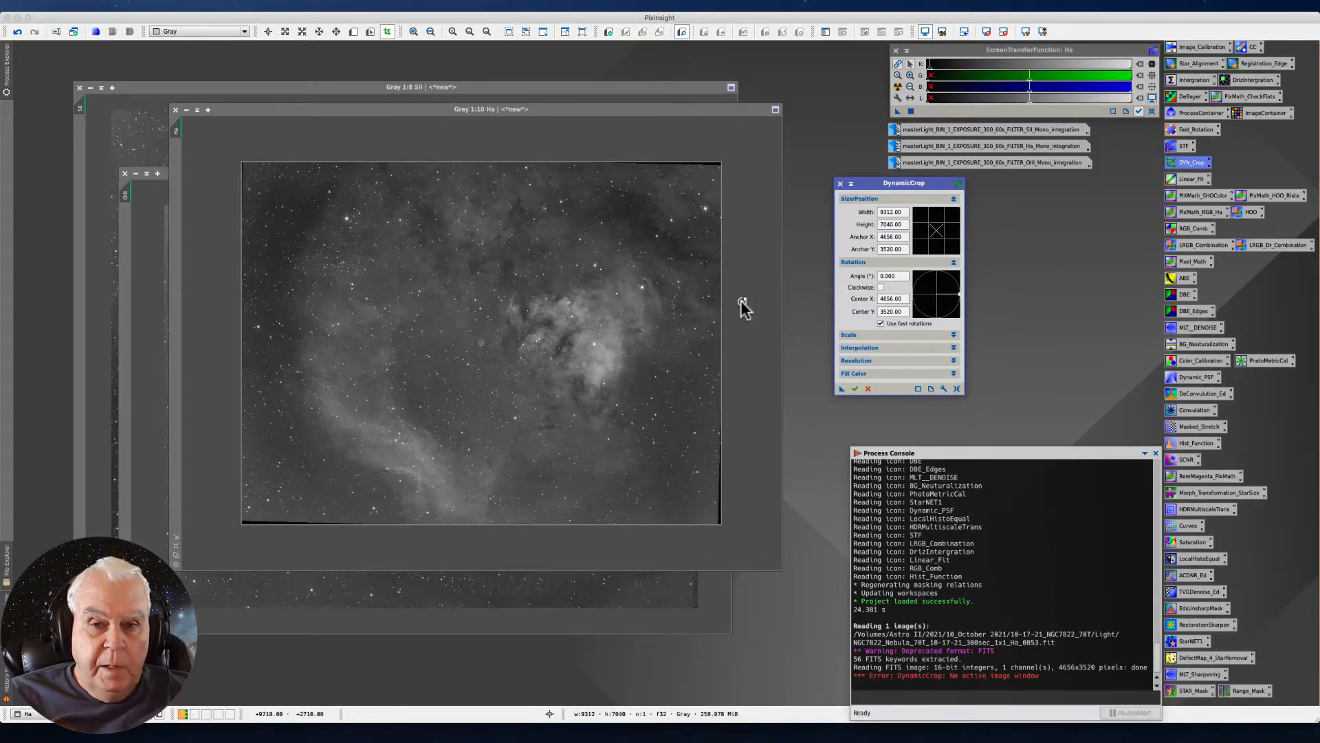
mouse_move(745, 332)
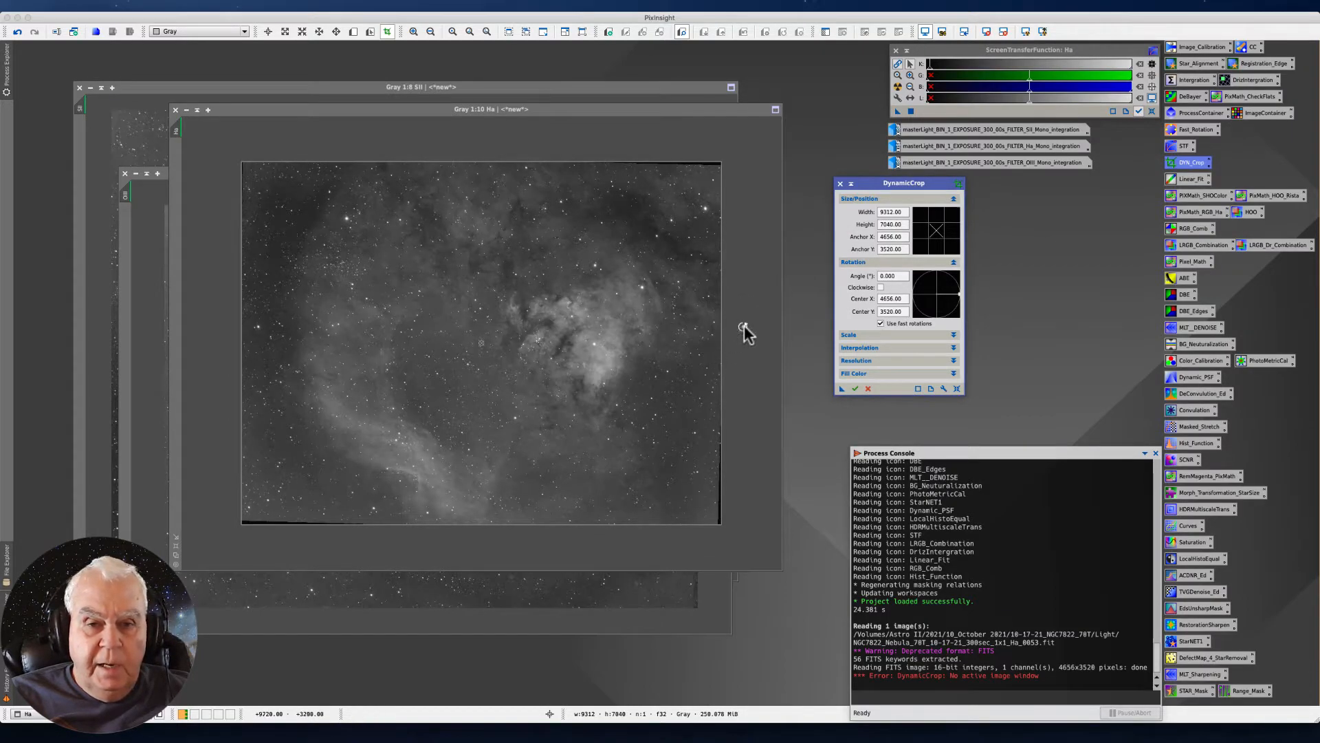
mouse_move(724, 327)
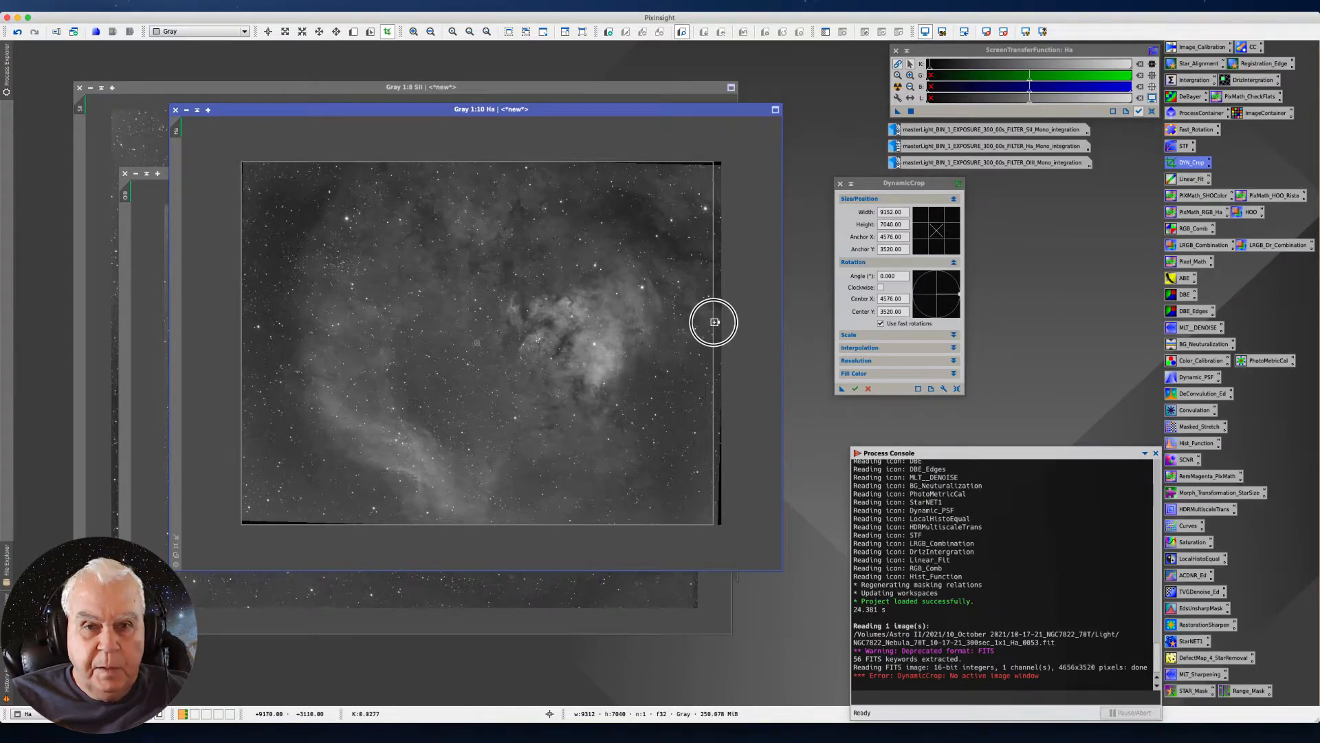
mouse_move(520, 156)
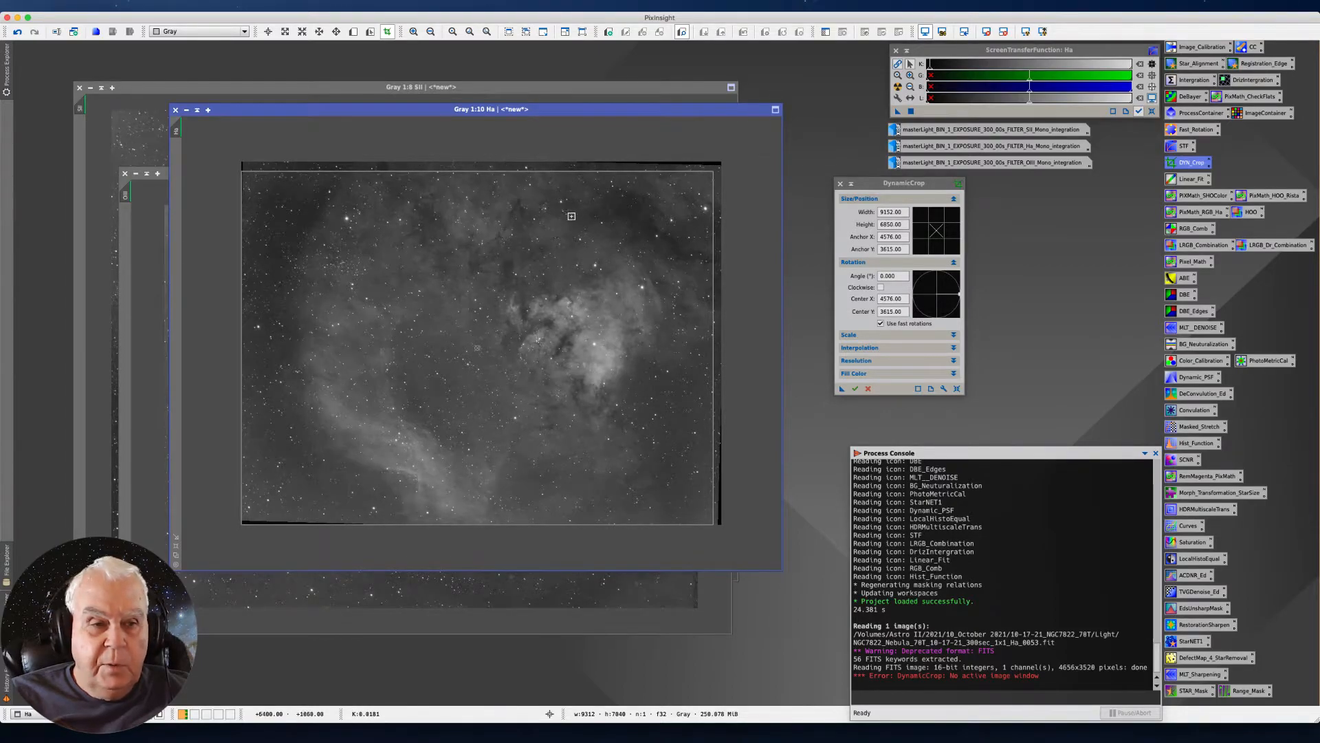
mouse_move(242, 337)
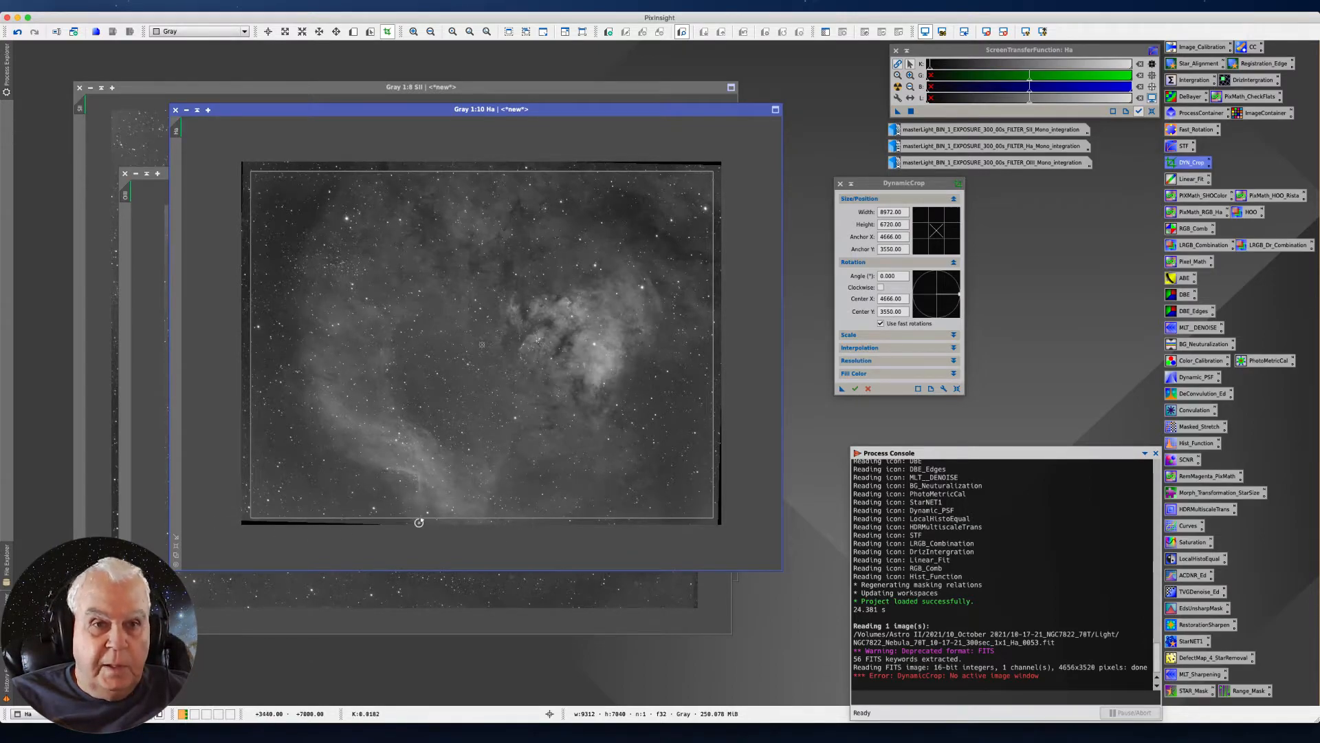
mouse_move(494, 171)
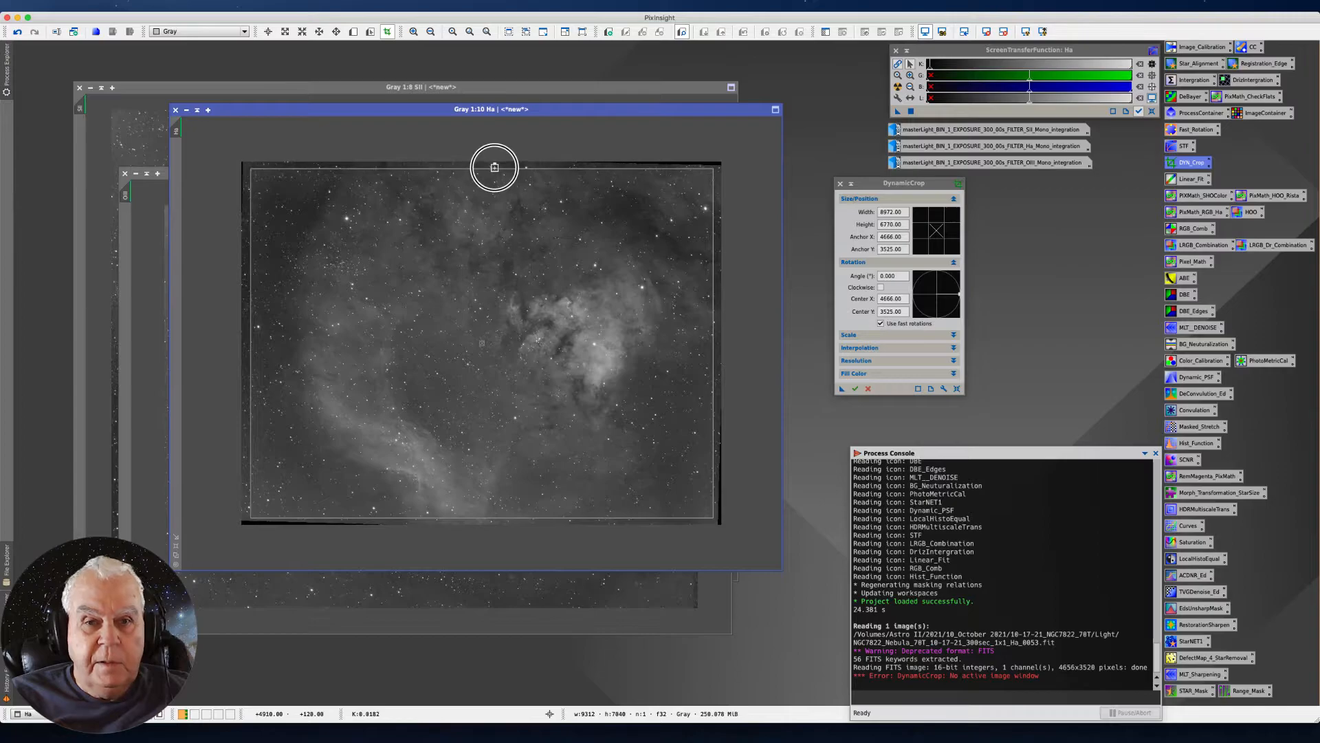
mouse_move(385, 291)
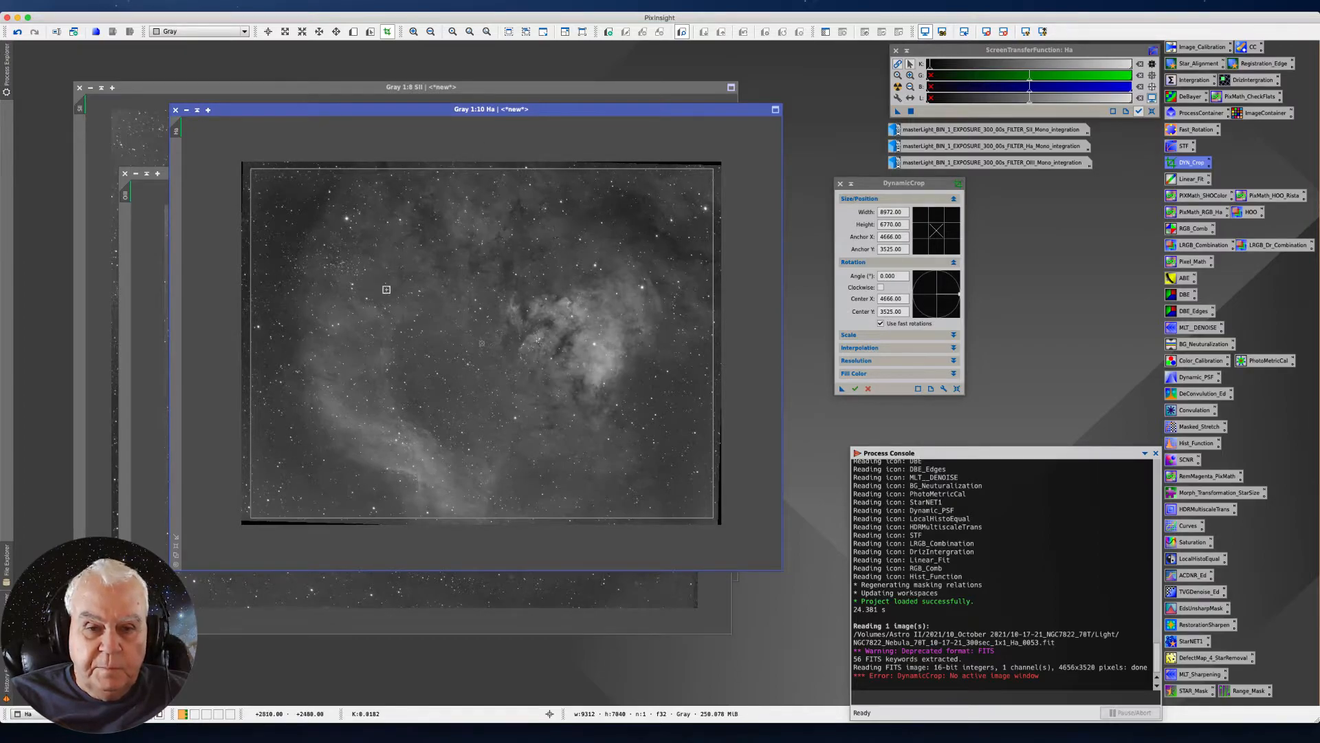
mouse_move(713, 344)
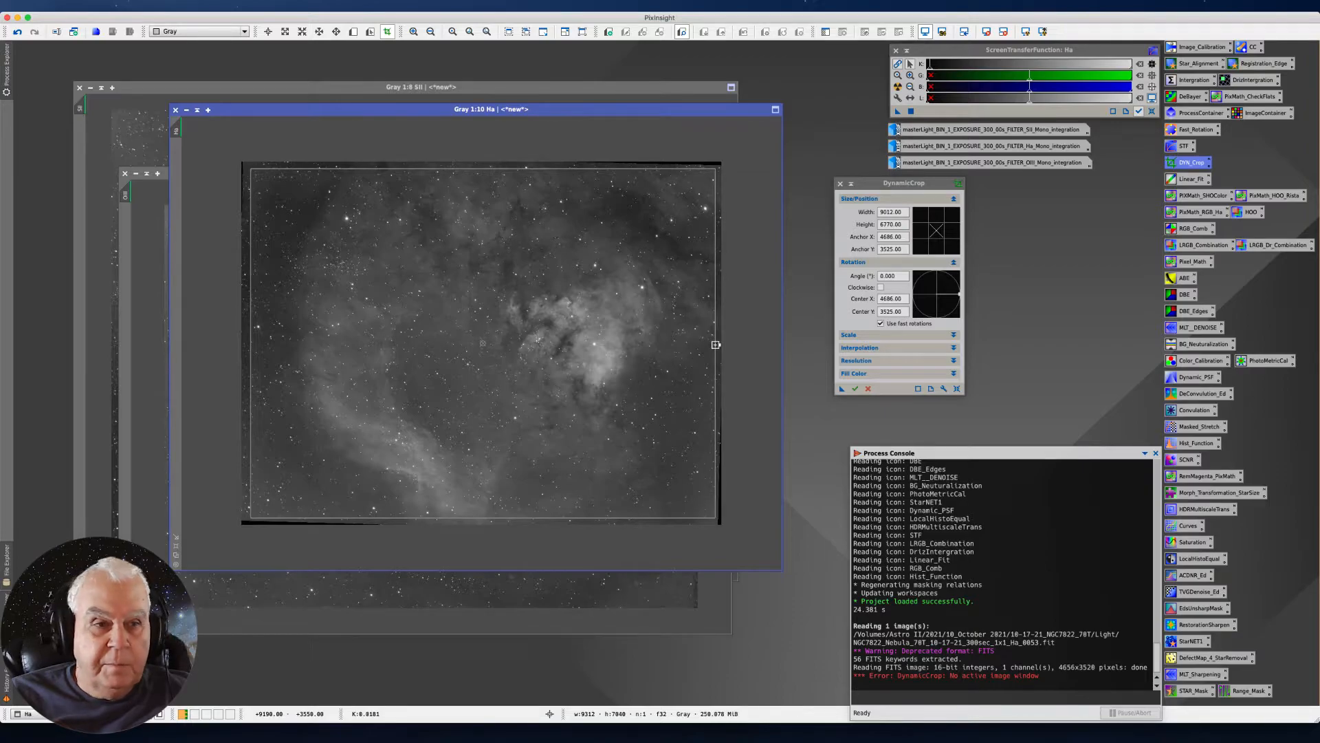
mouse_move(253, 301)
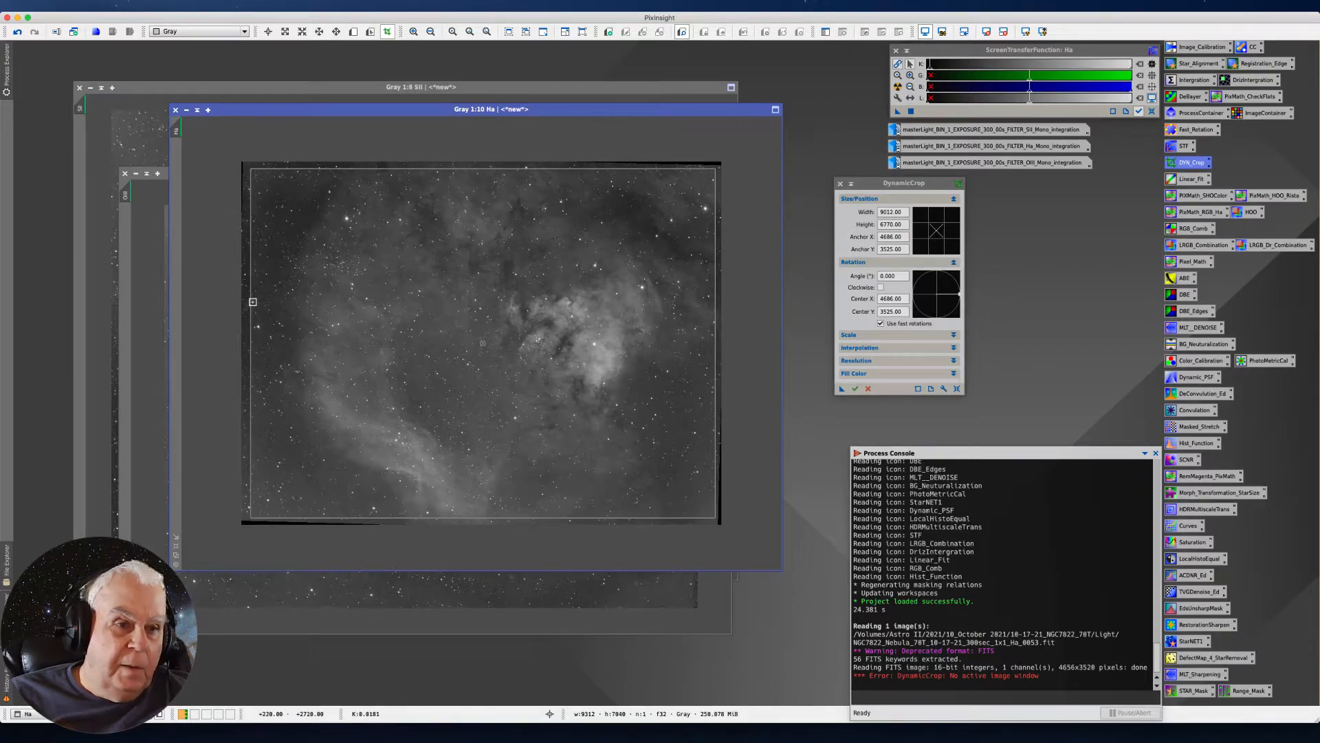
mouse_move(272, 216)
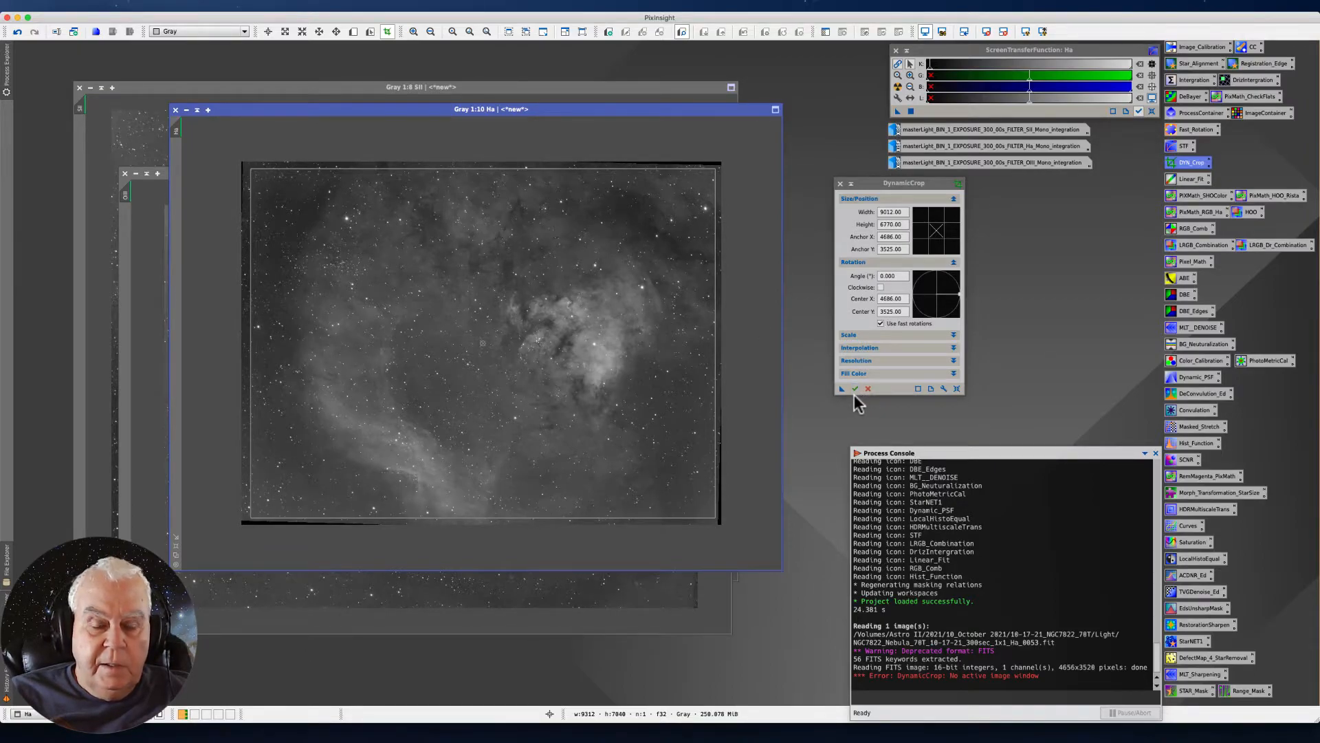
mouse_move(721, 457)
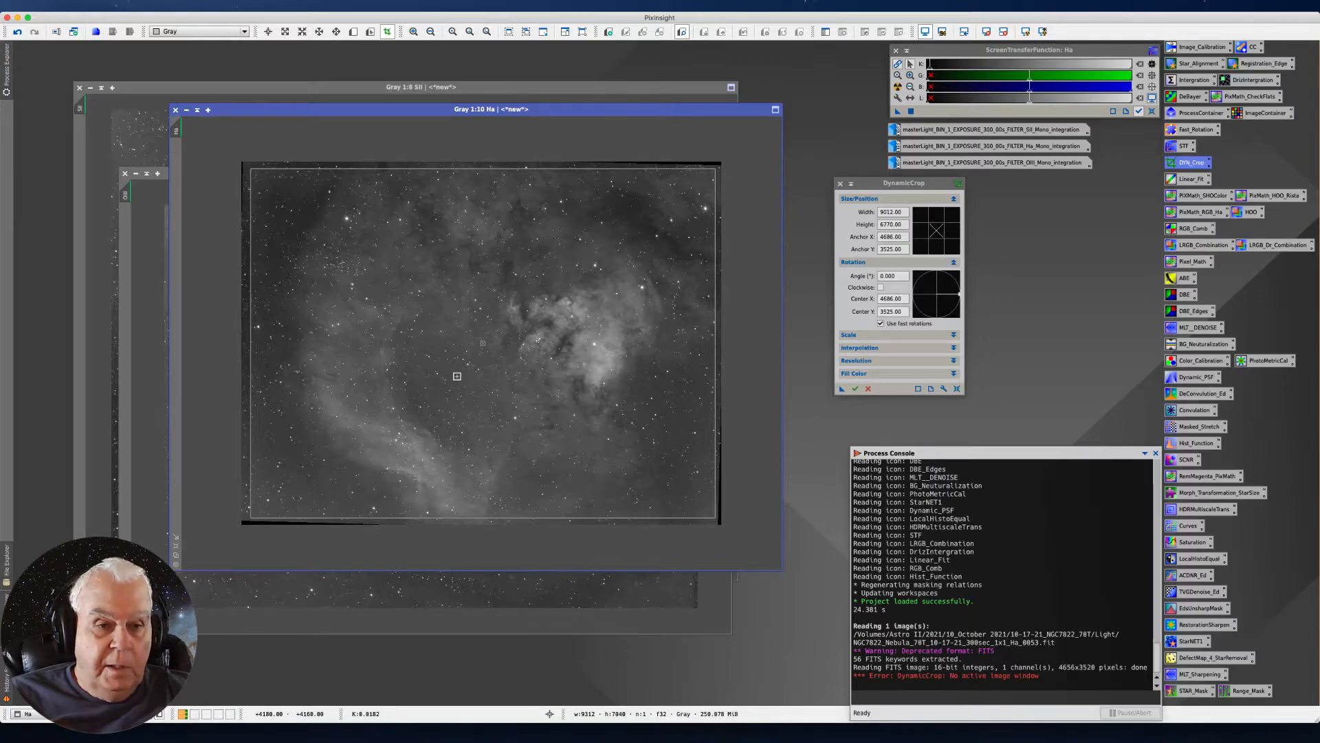
mouse_move(272, 605)
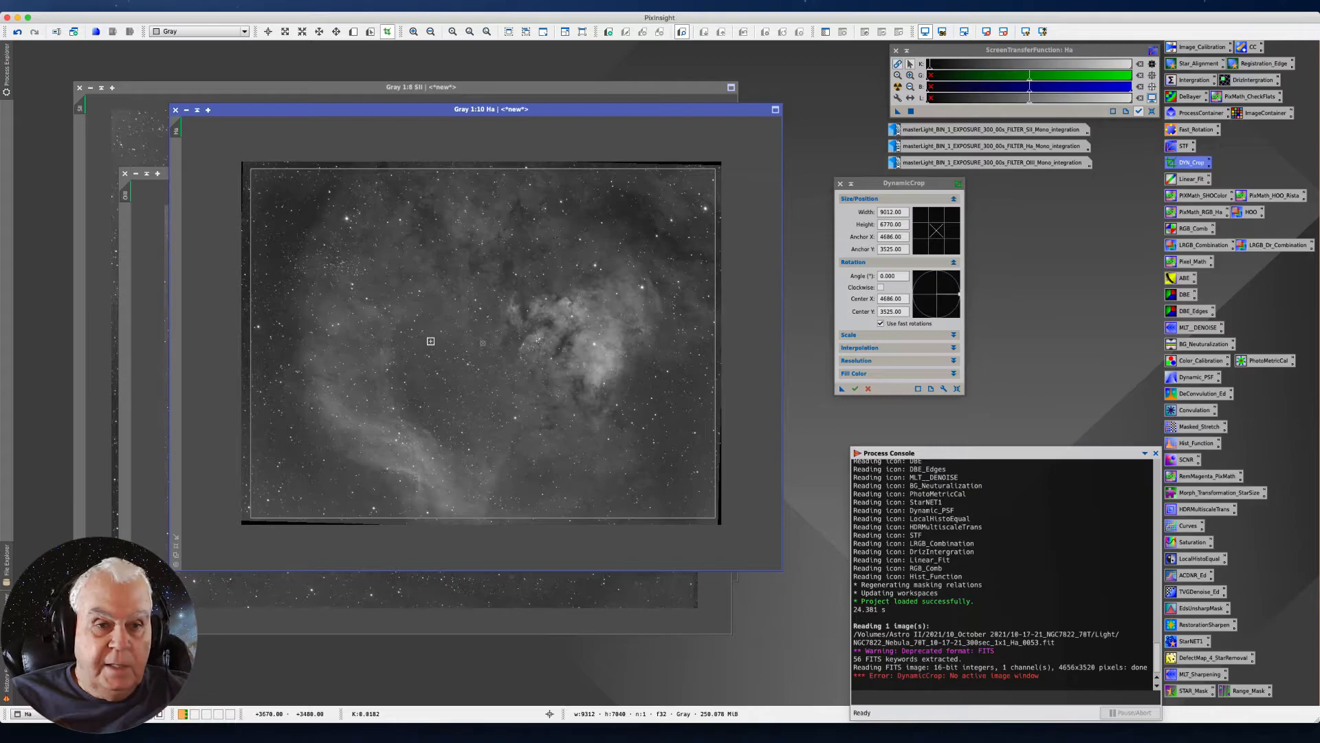
mouse_move(448, 336)
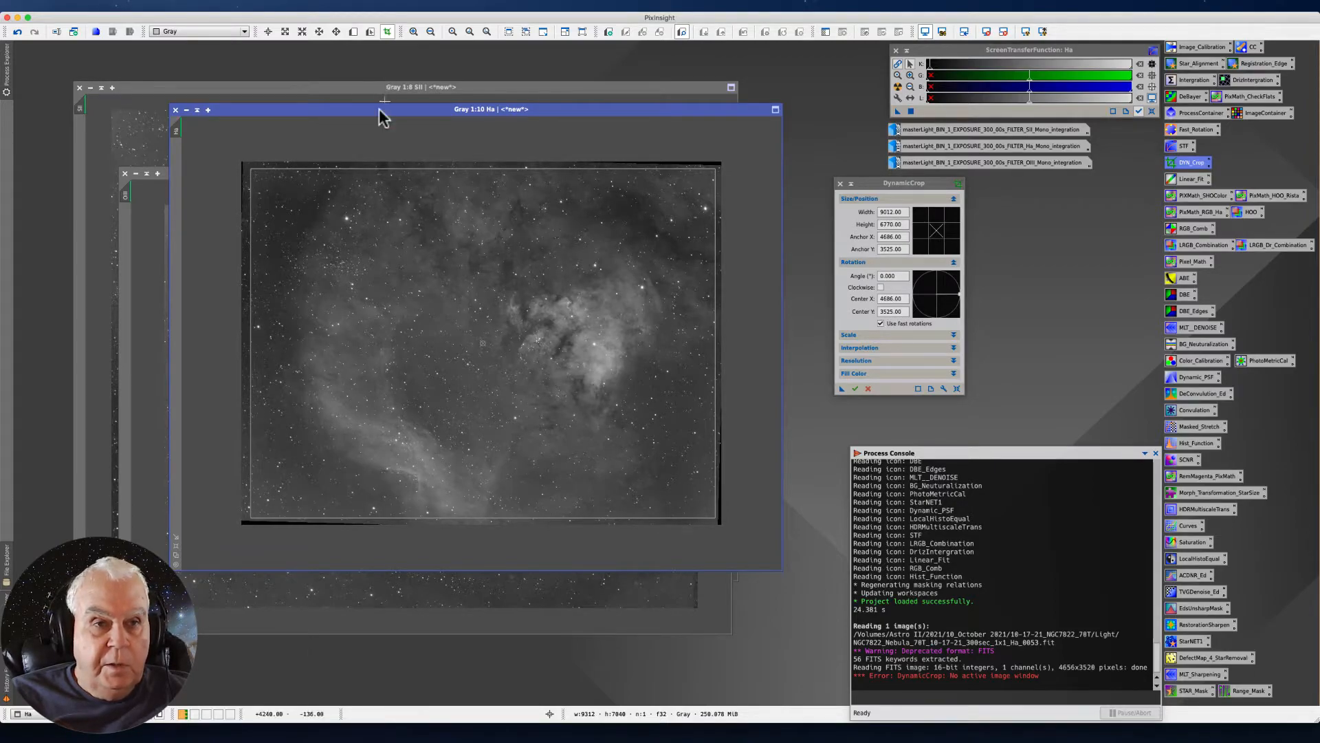
mouse_move(380, 118)
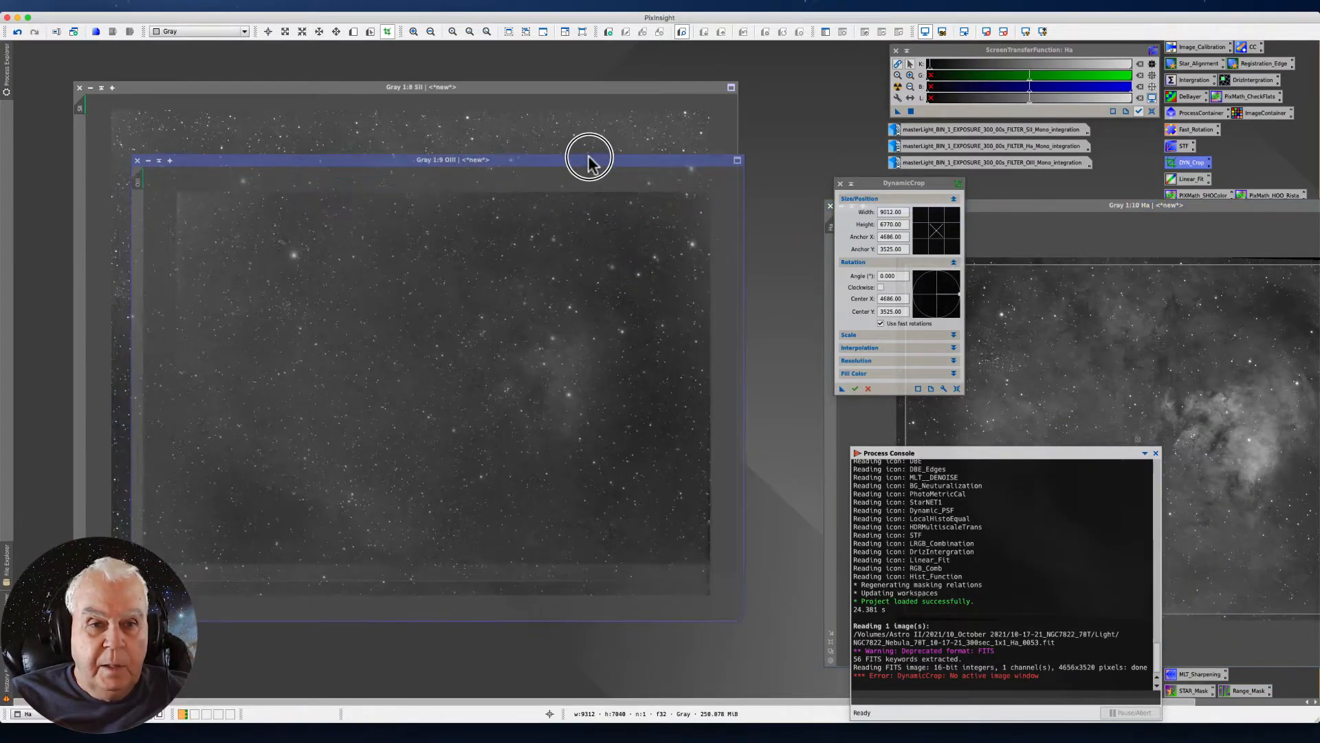
Apply the defined 9012×6770 DynamicCrop frame to the OIII image.
click(452, 159)
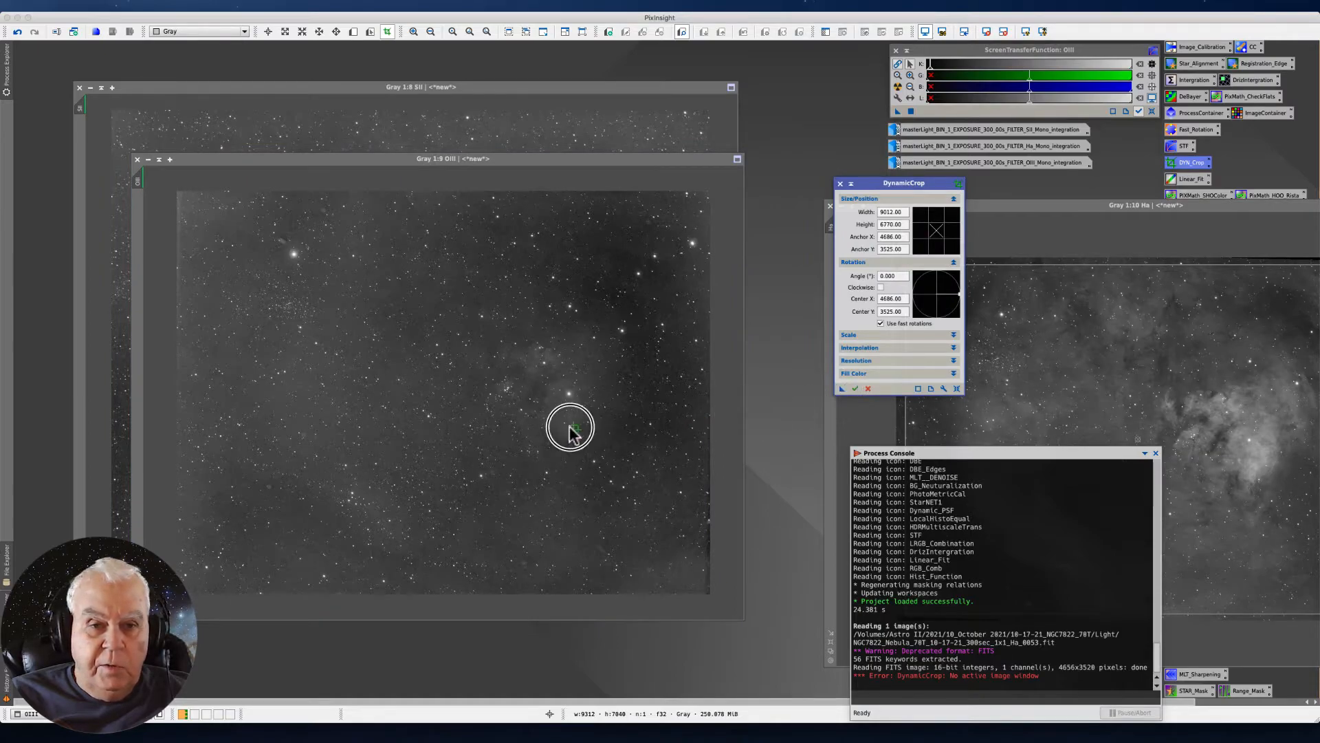
mouse_move(400, 348)
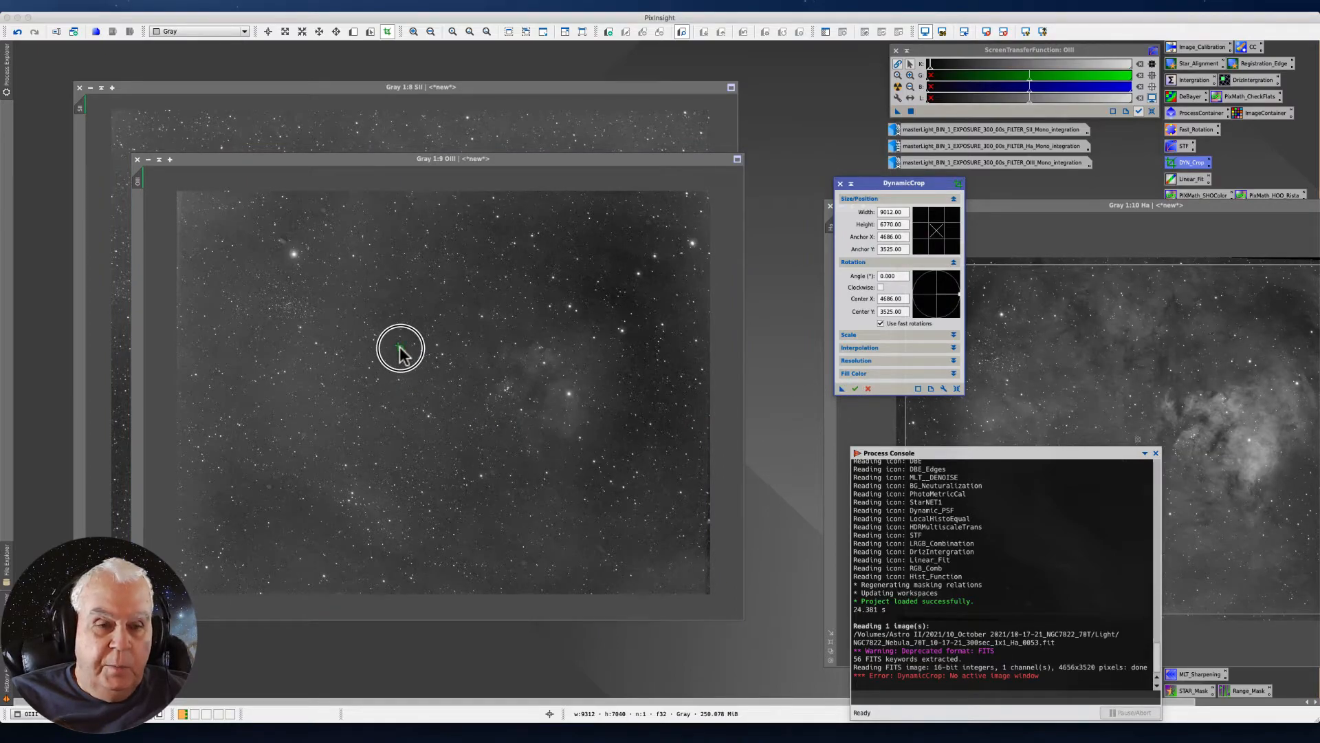
click(408, 356)
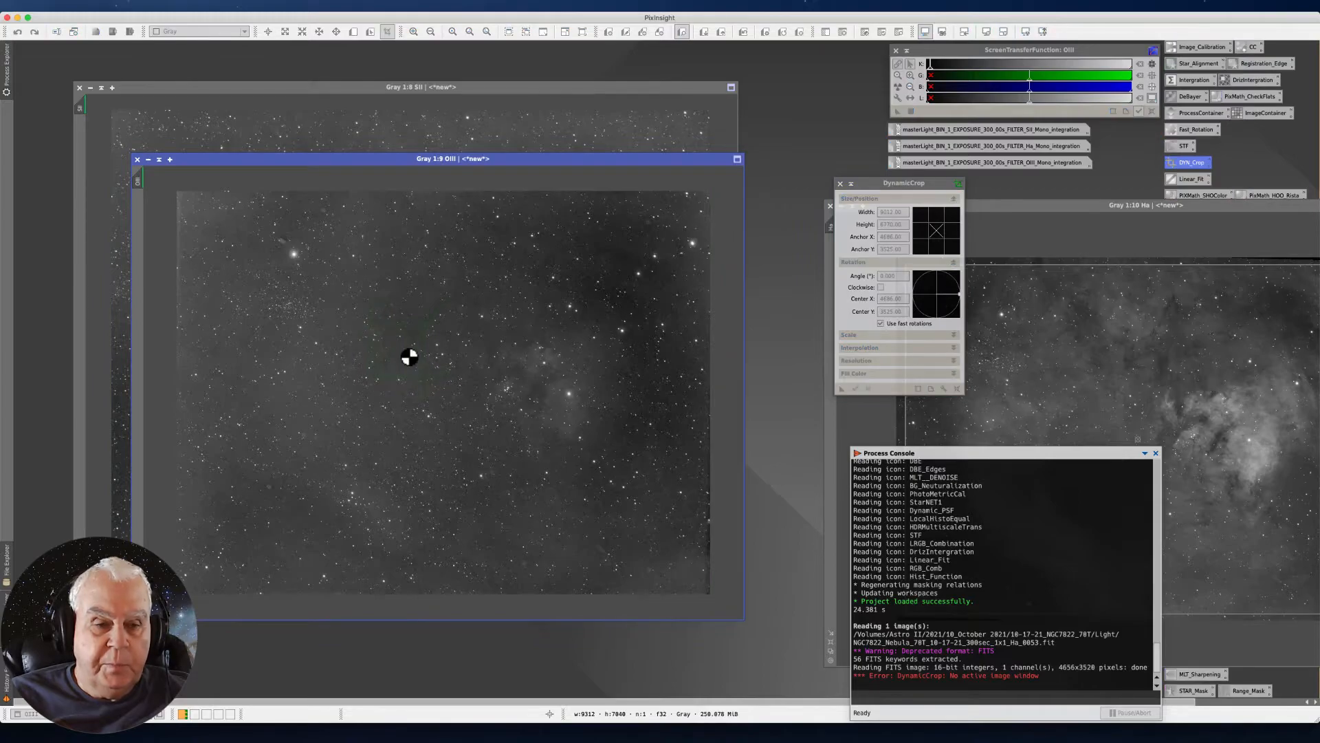
click(857, 388)
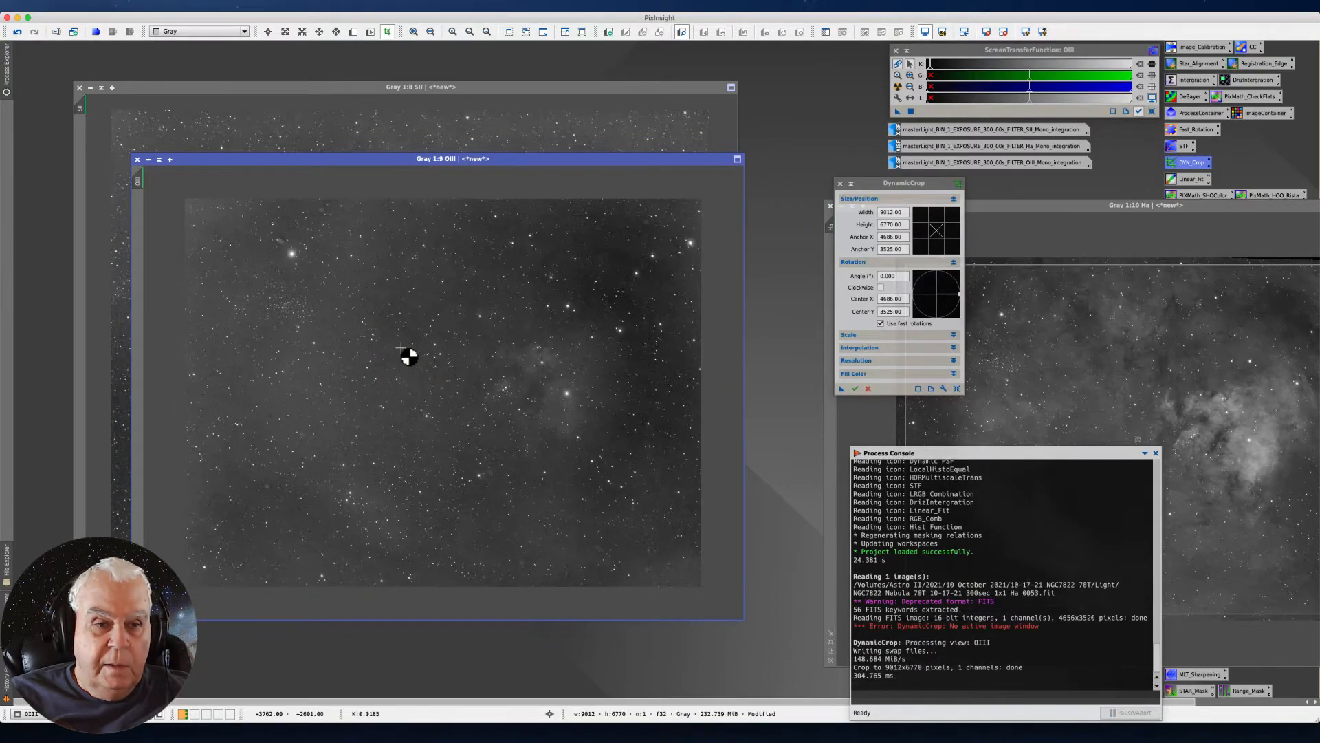
mouse_move(183, 141)
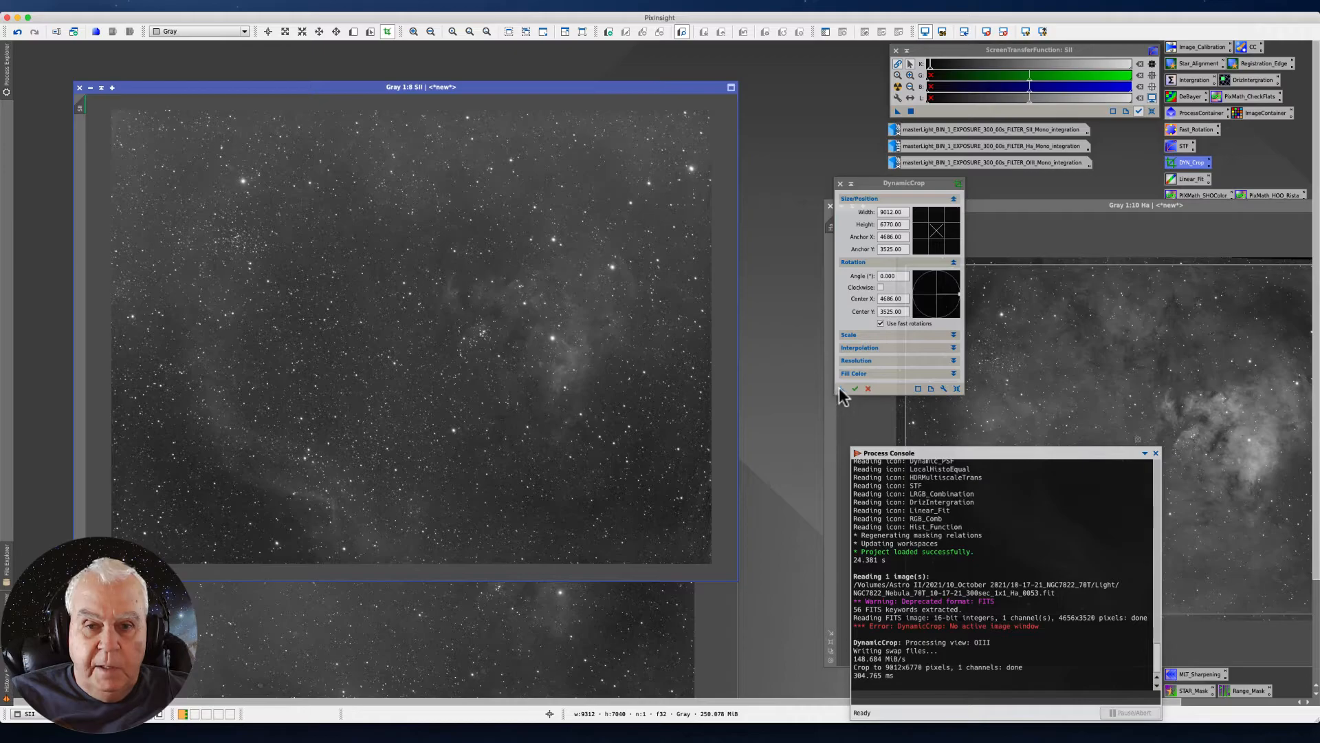
Execute the same 9012×6770 crop on the SII image and bring Ha forward.
click(855, 388)
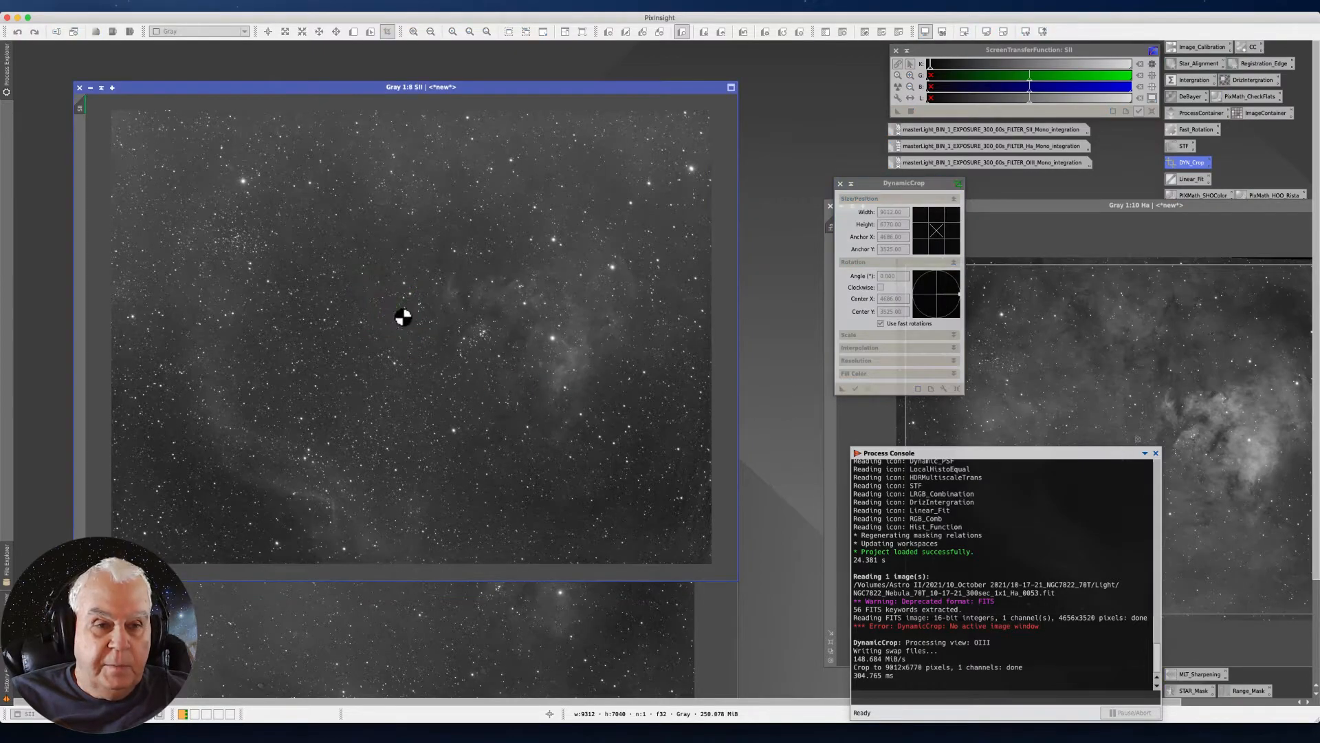
click(854, 388)
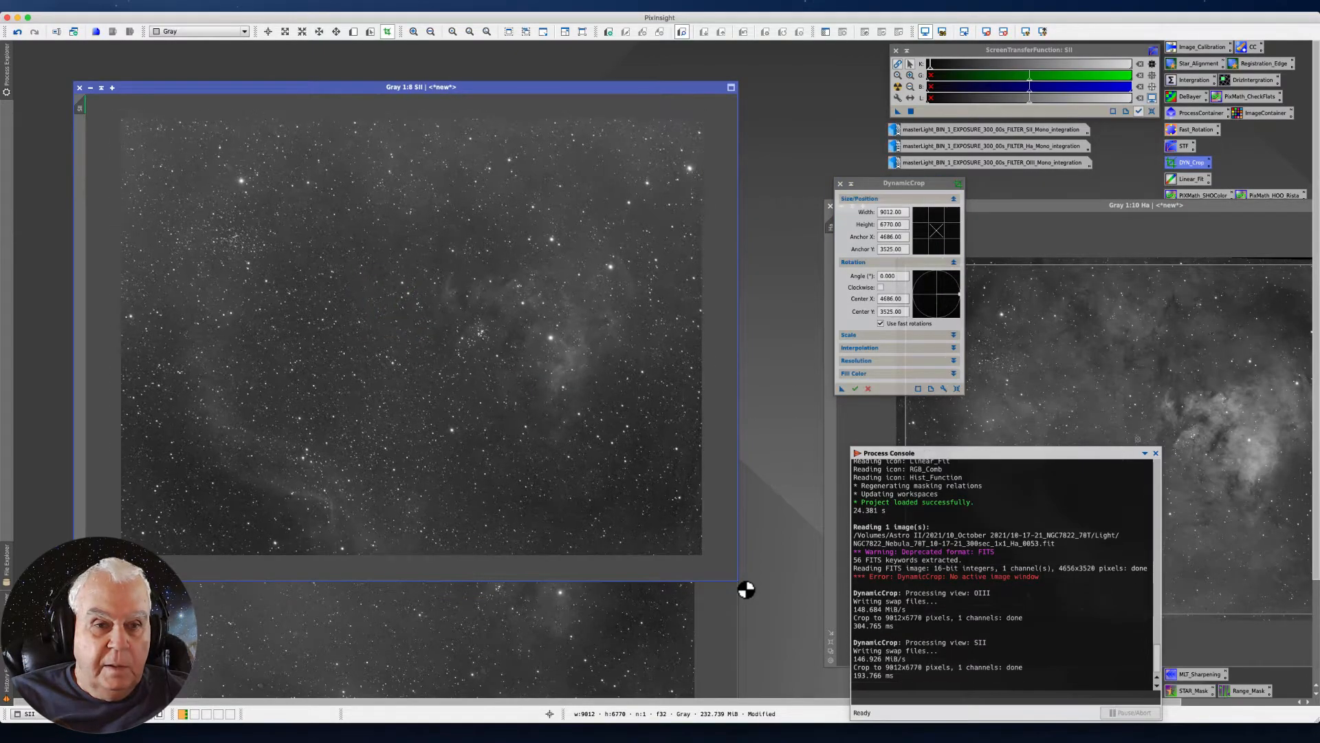
click(446, 357)
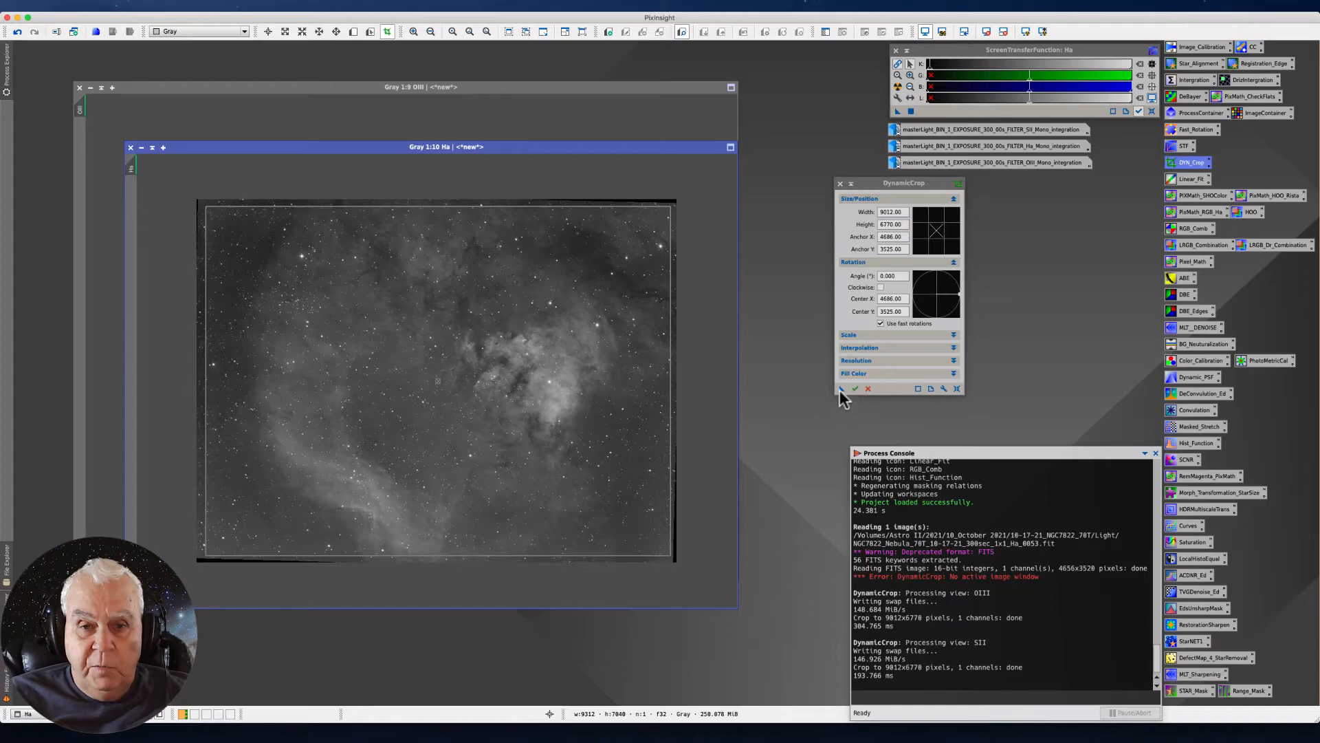
mouse_move(846, 397)
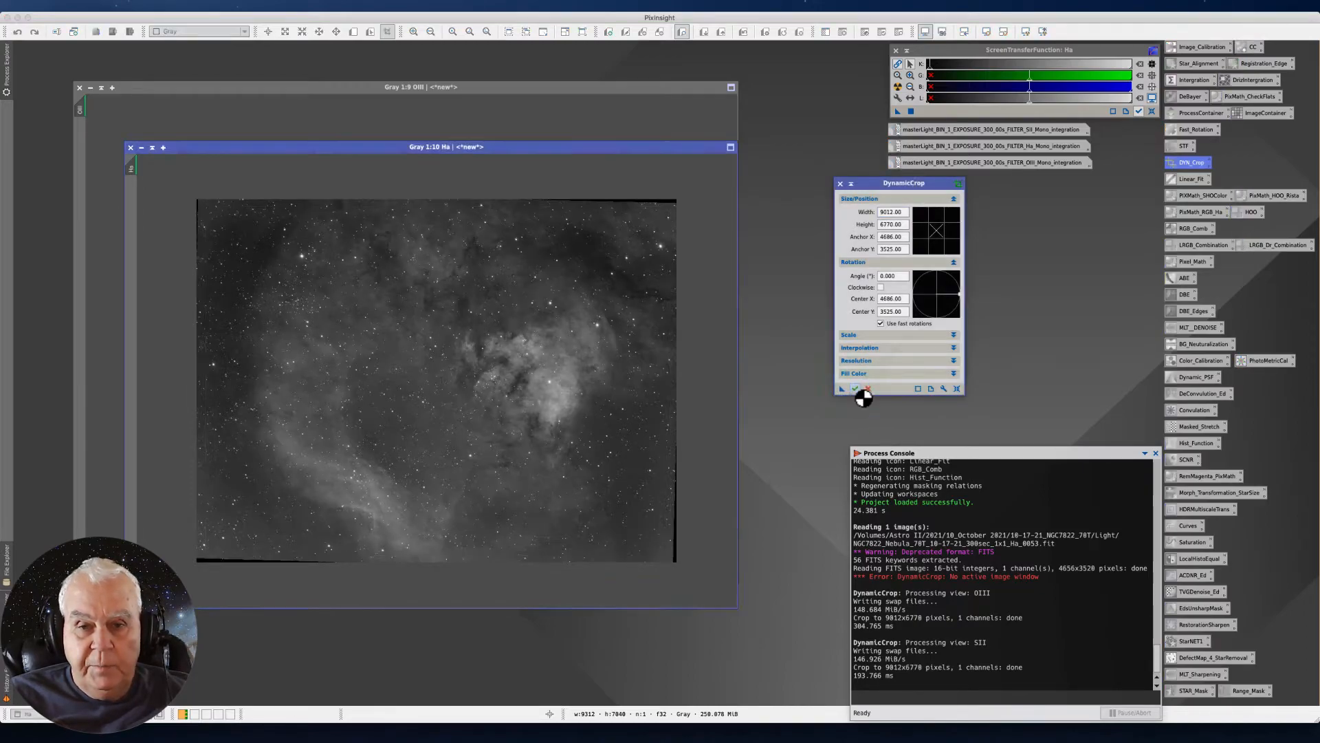
Apply the 9012×6770 DynamicCrop instance to the Ha image.
click(840, 388)
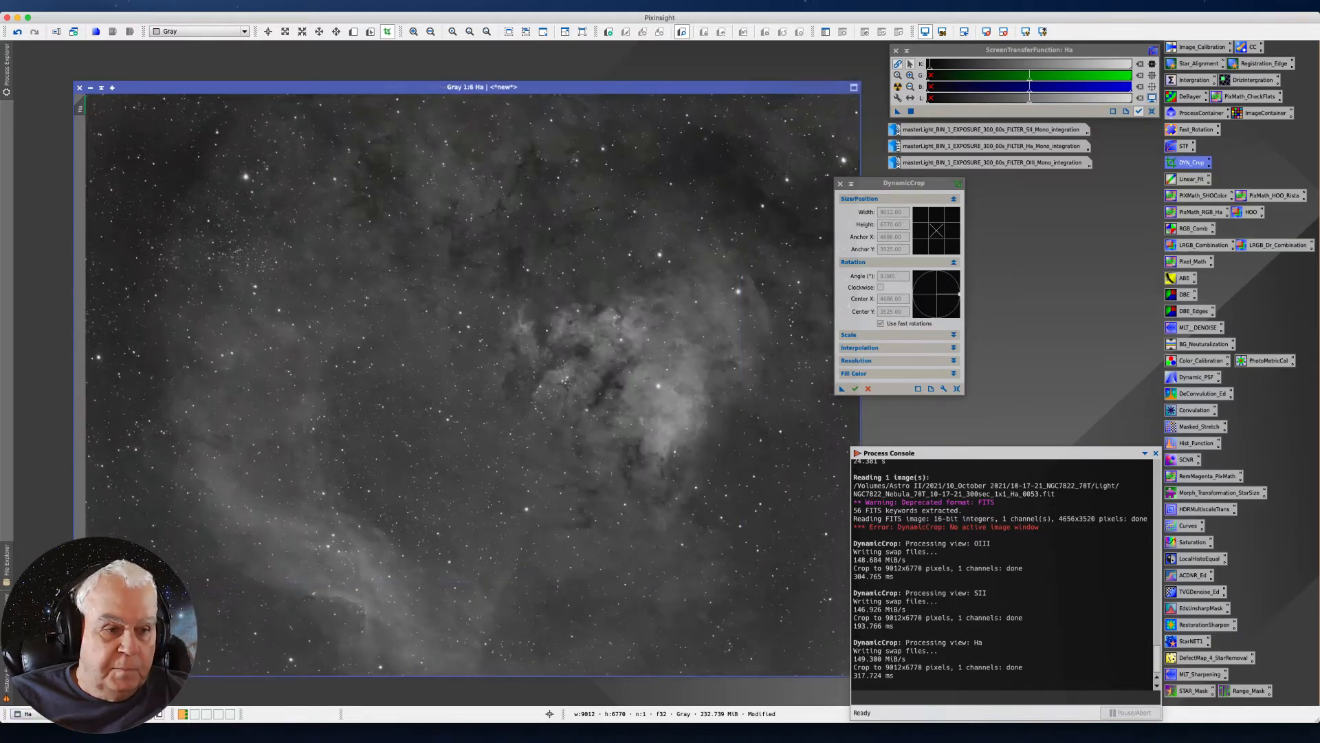
mouse_move(166, 83)
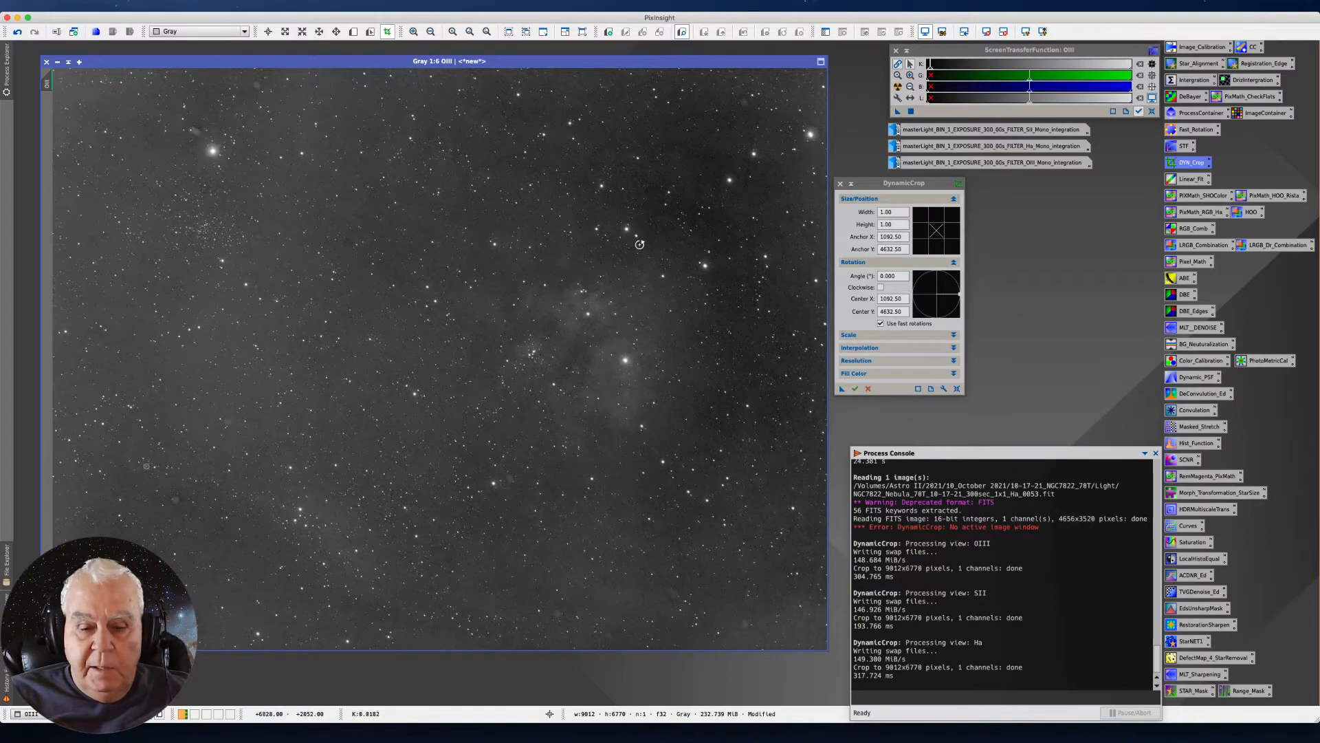
mouse_move(572, 341)
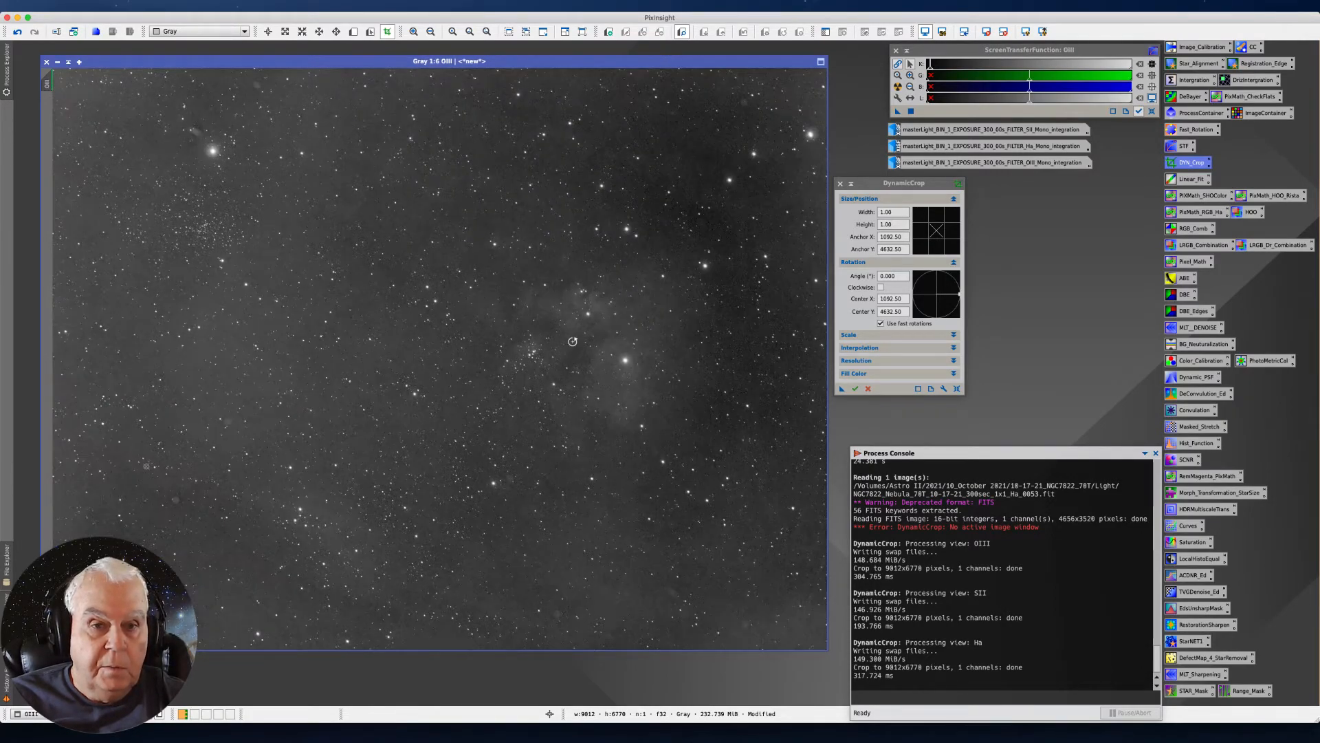
click(992, 129)
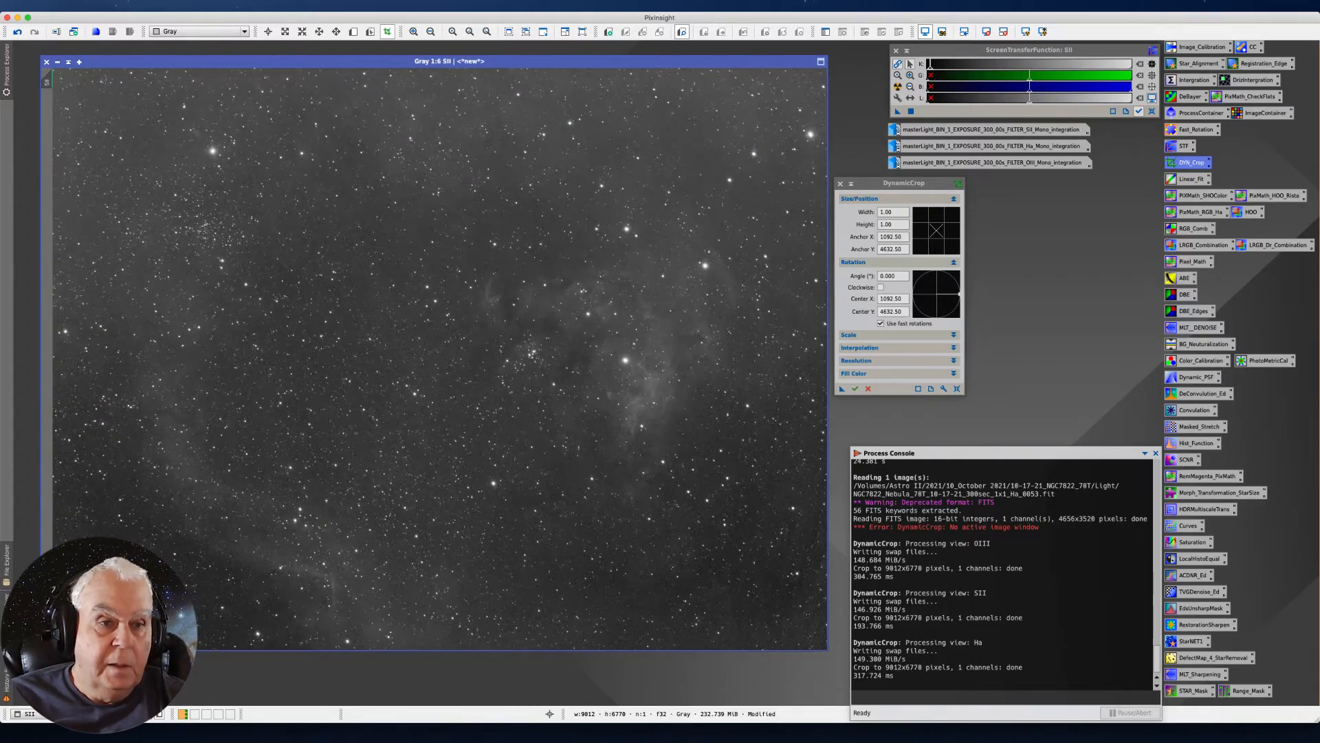
mouse_move(335, 161)
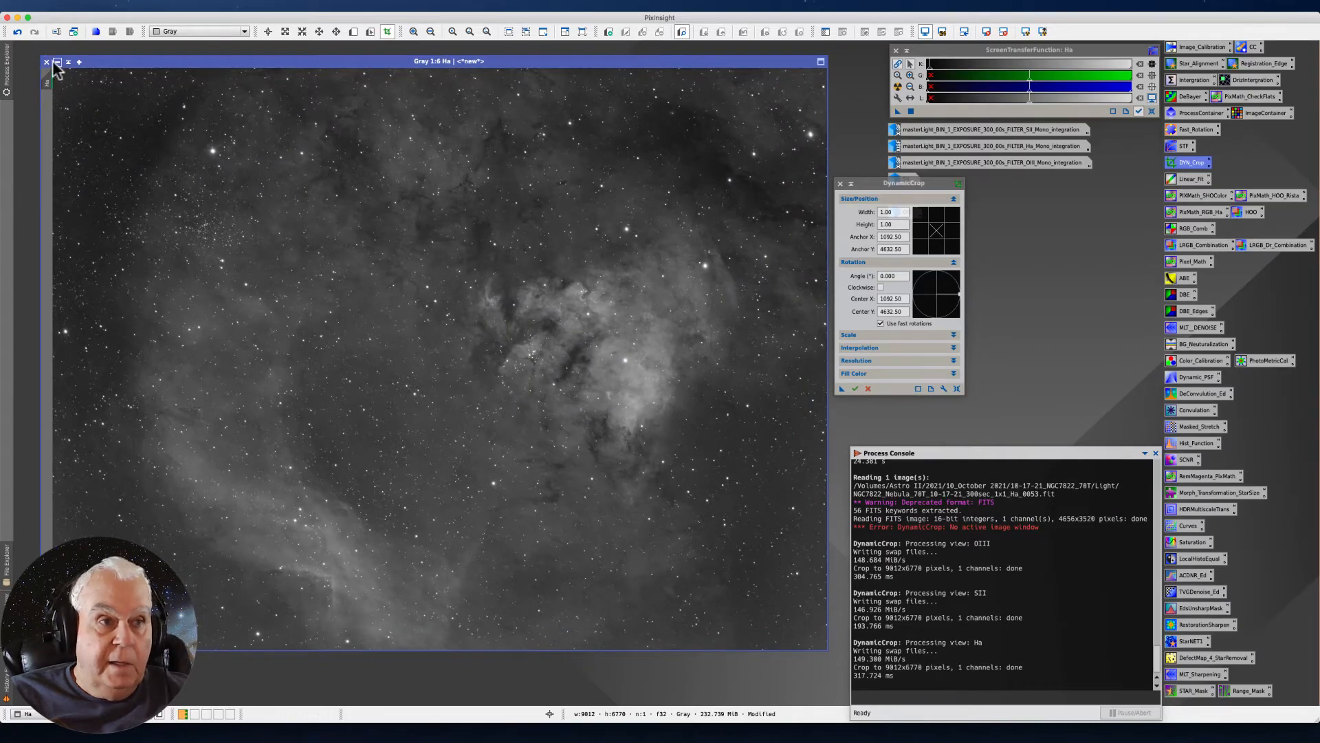
Iconize the three cropped images and confirm cancelling the DynamicCrop session.
click(47, 62)
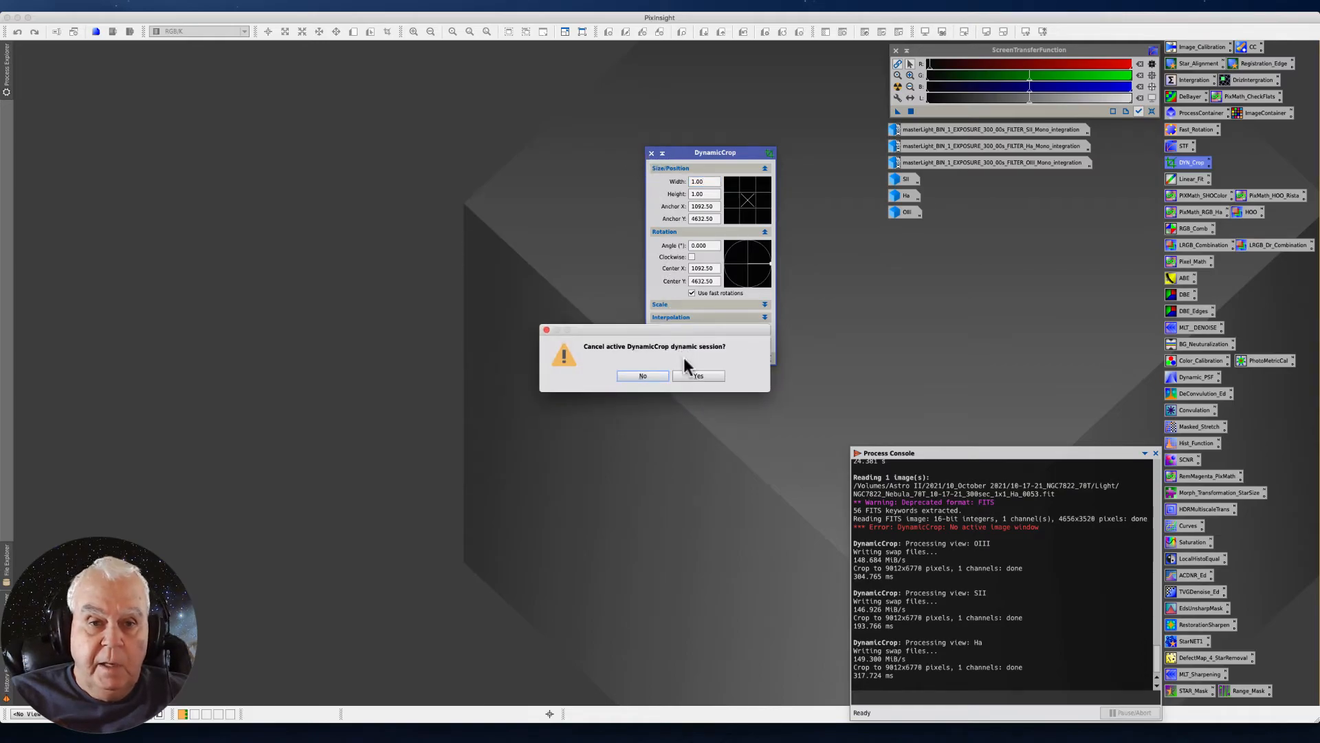
click(698, 376)
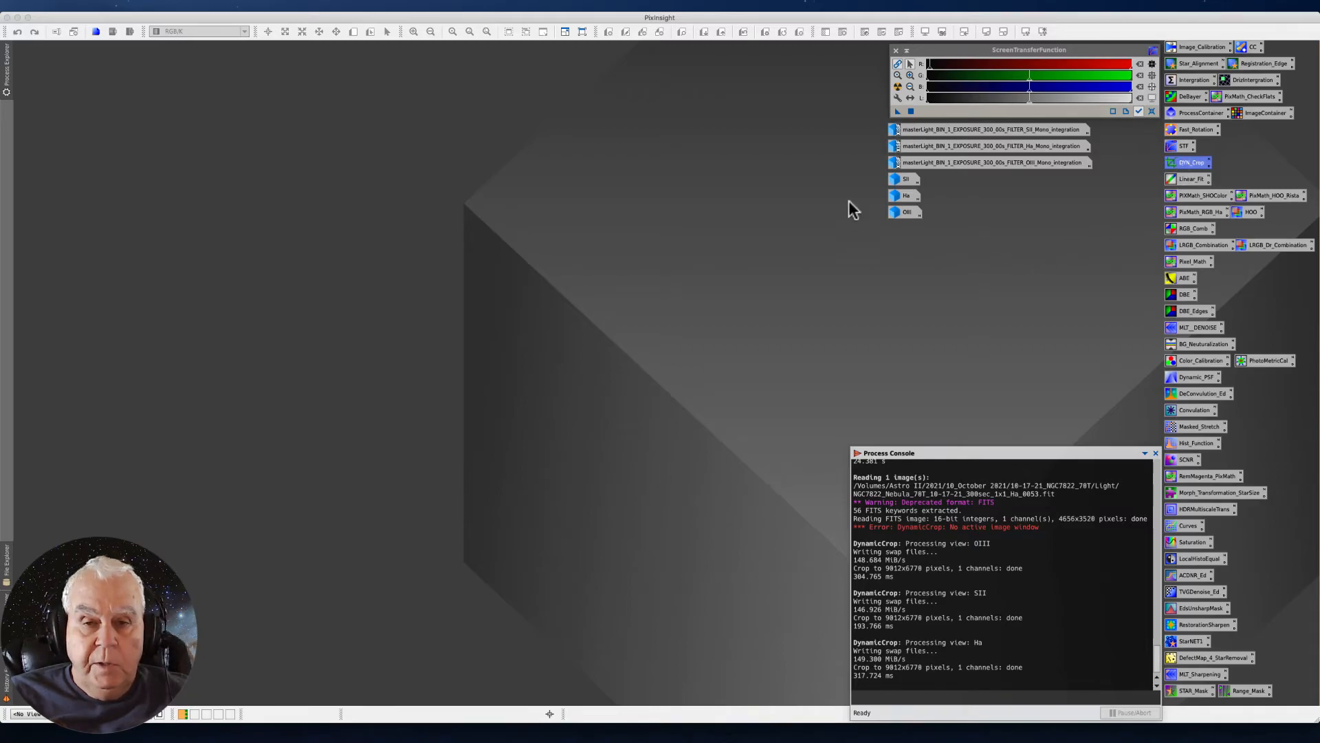
mouse_move(916, 257)
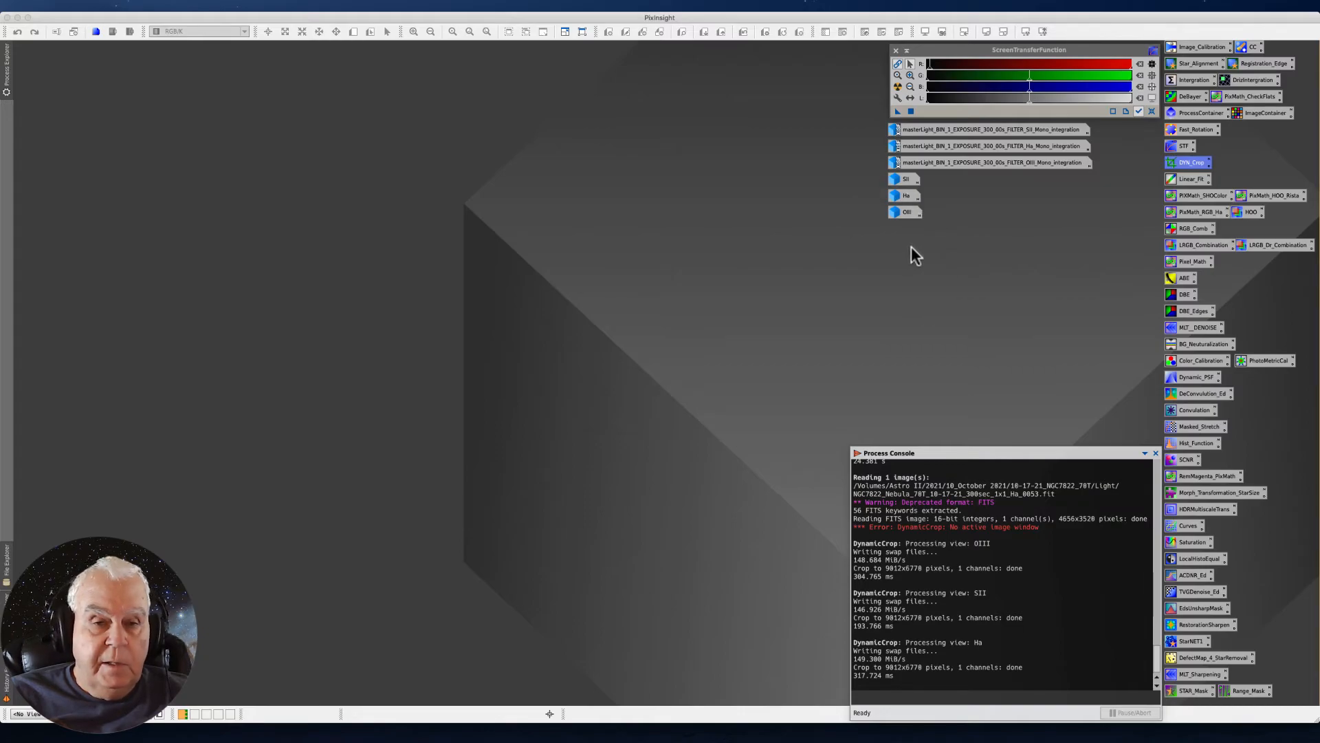
mouse_move(876, 179)
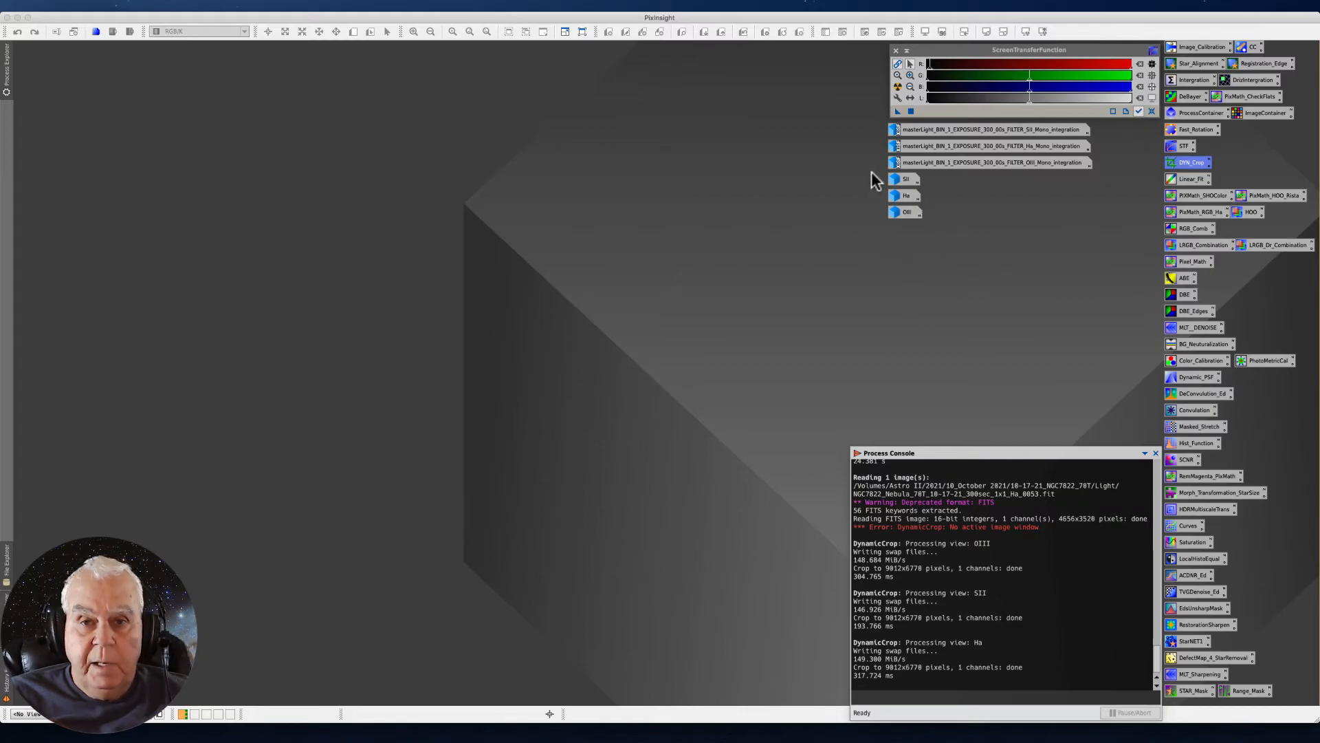
mouse_move(903, 190)
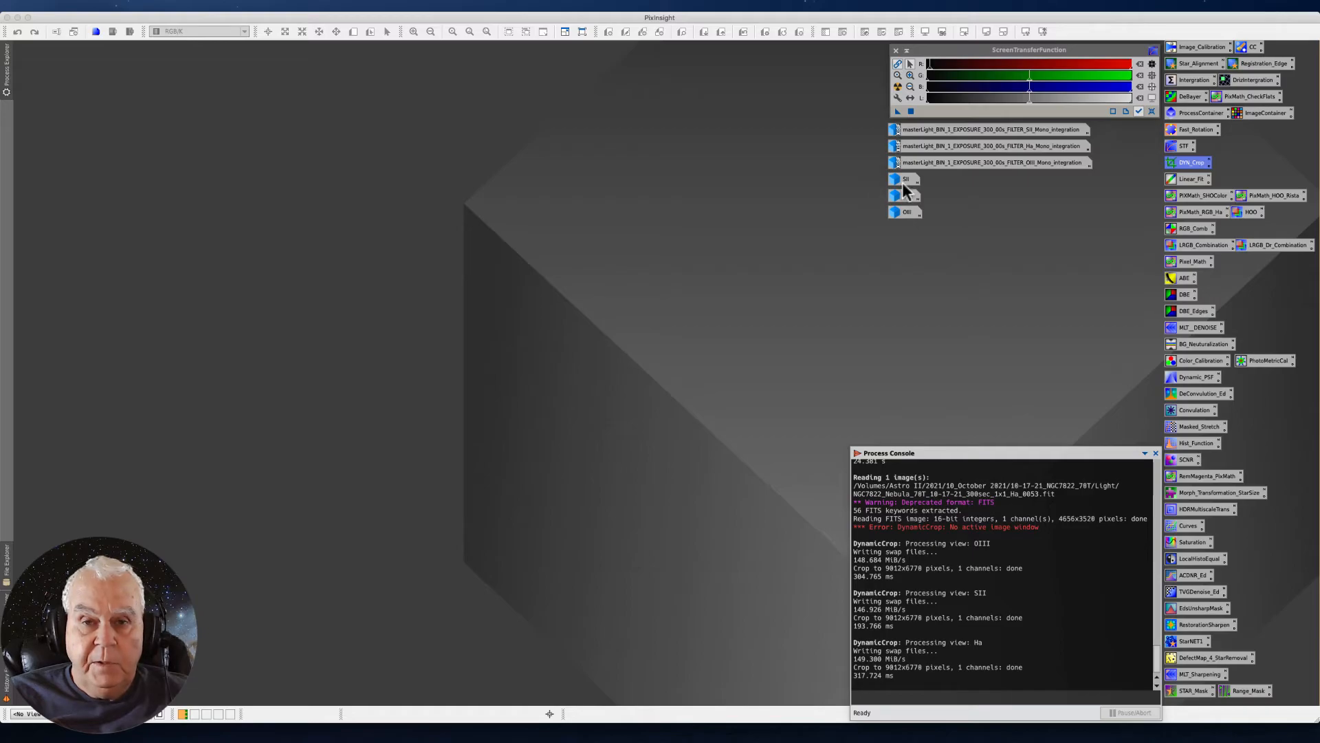
mouse_move(904, 178)
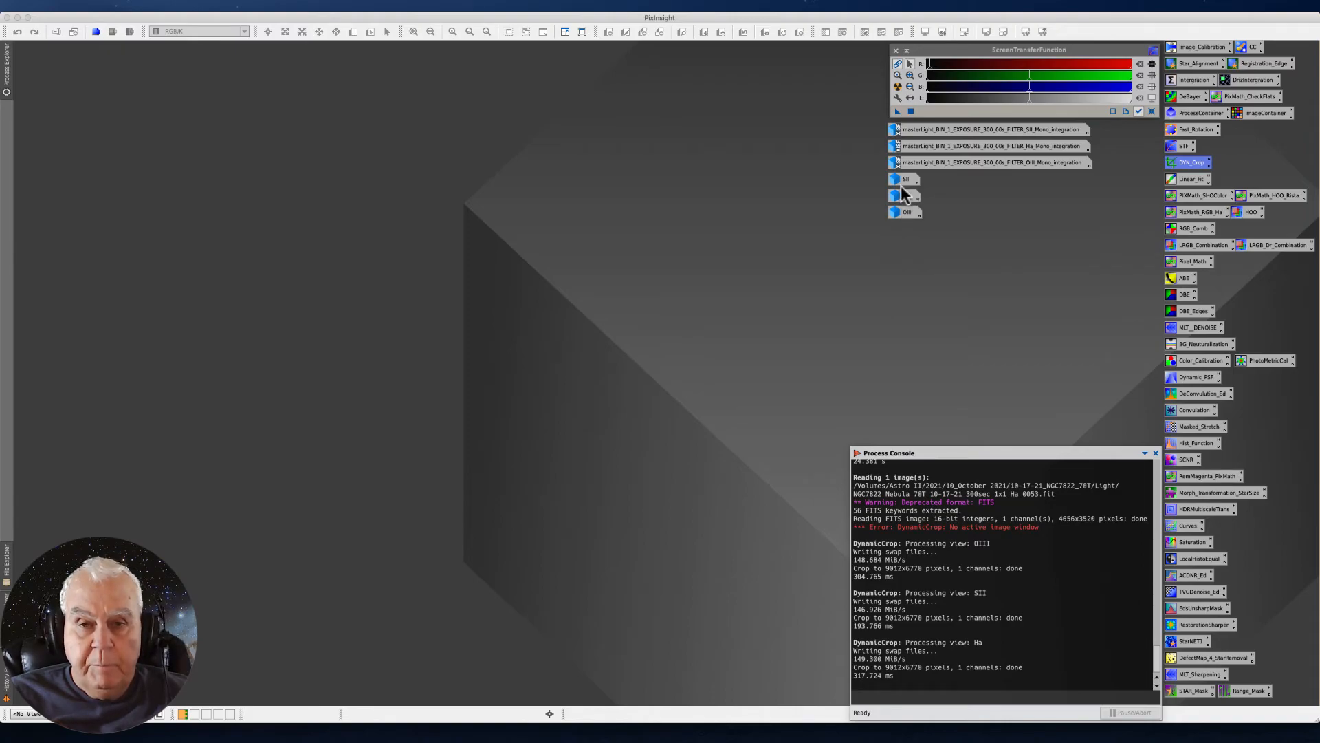
mouse_move(900, 235)
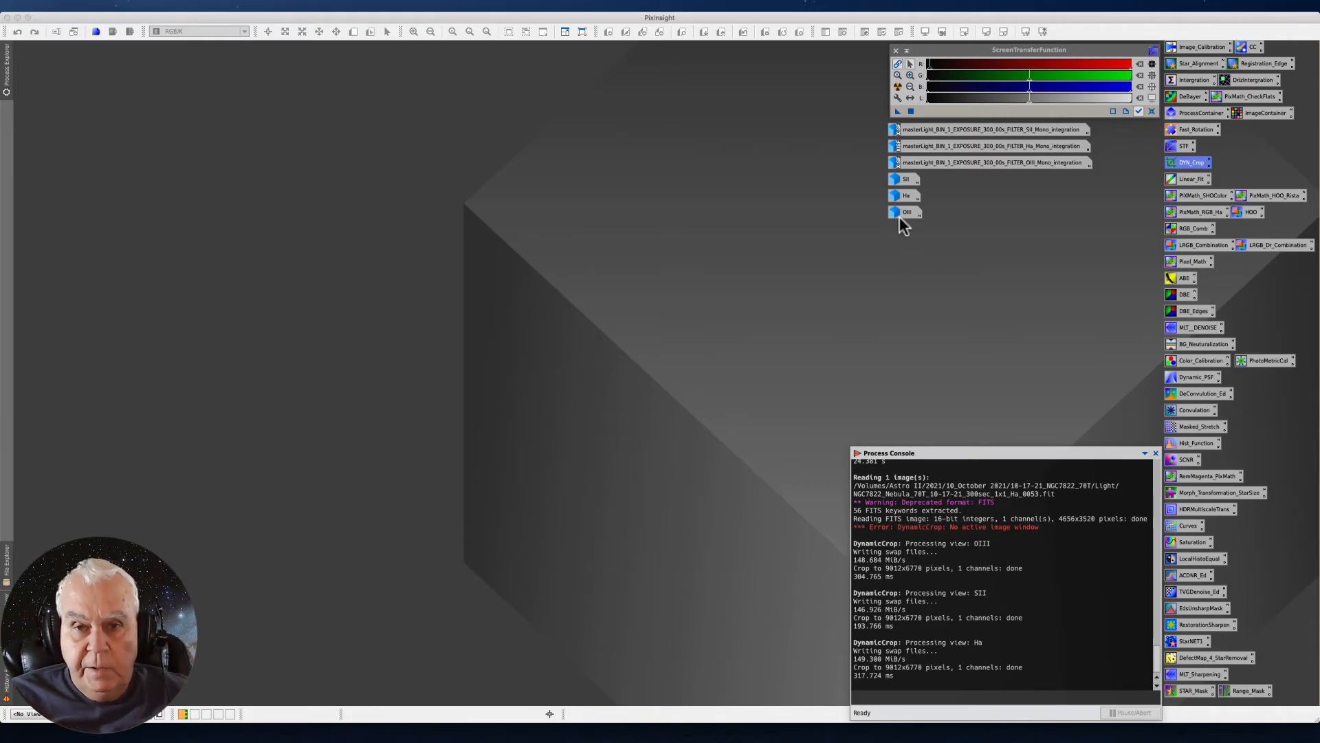
mouse_move(906, 211)
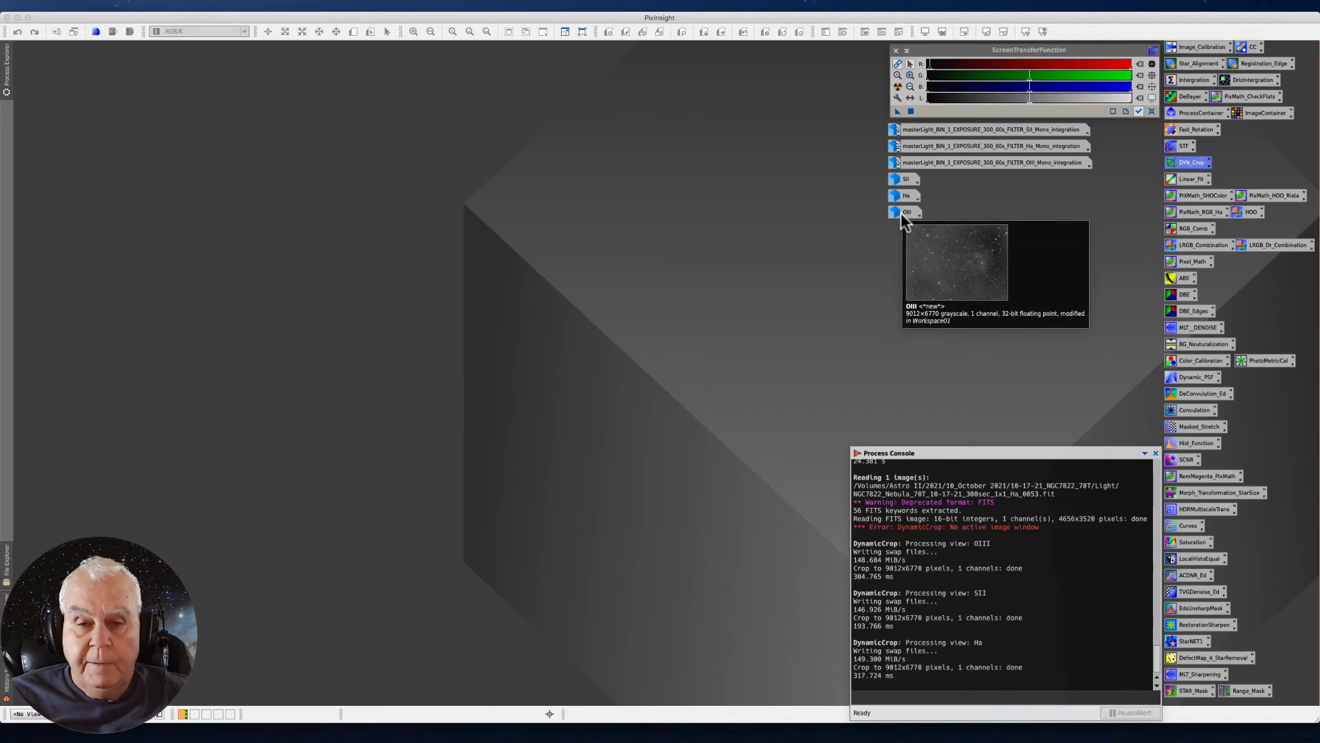
mouse_move(830, 496)
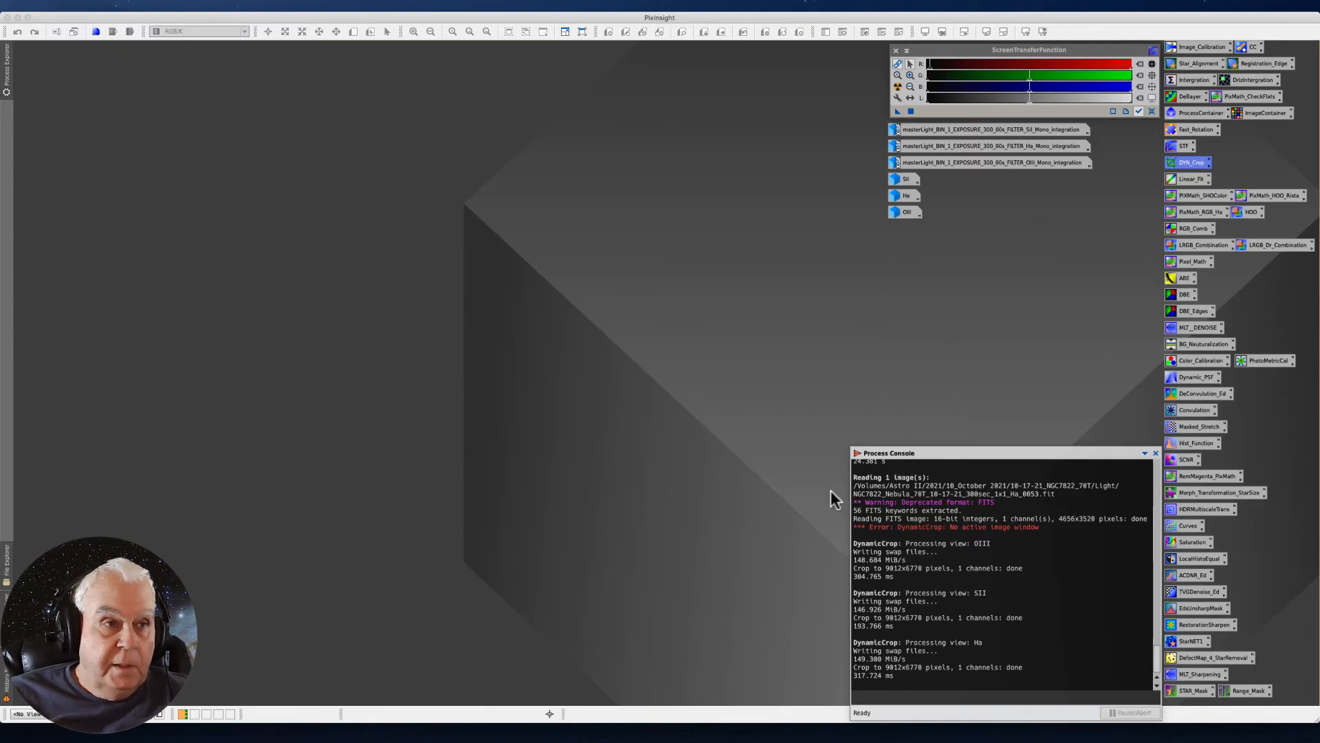
mouse_move(1095, 630)
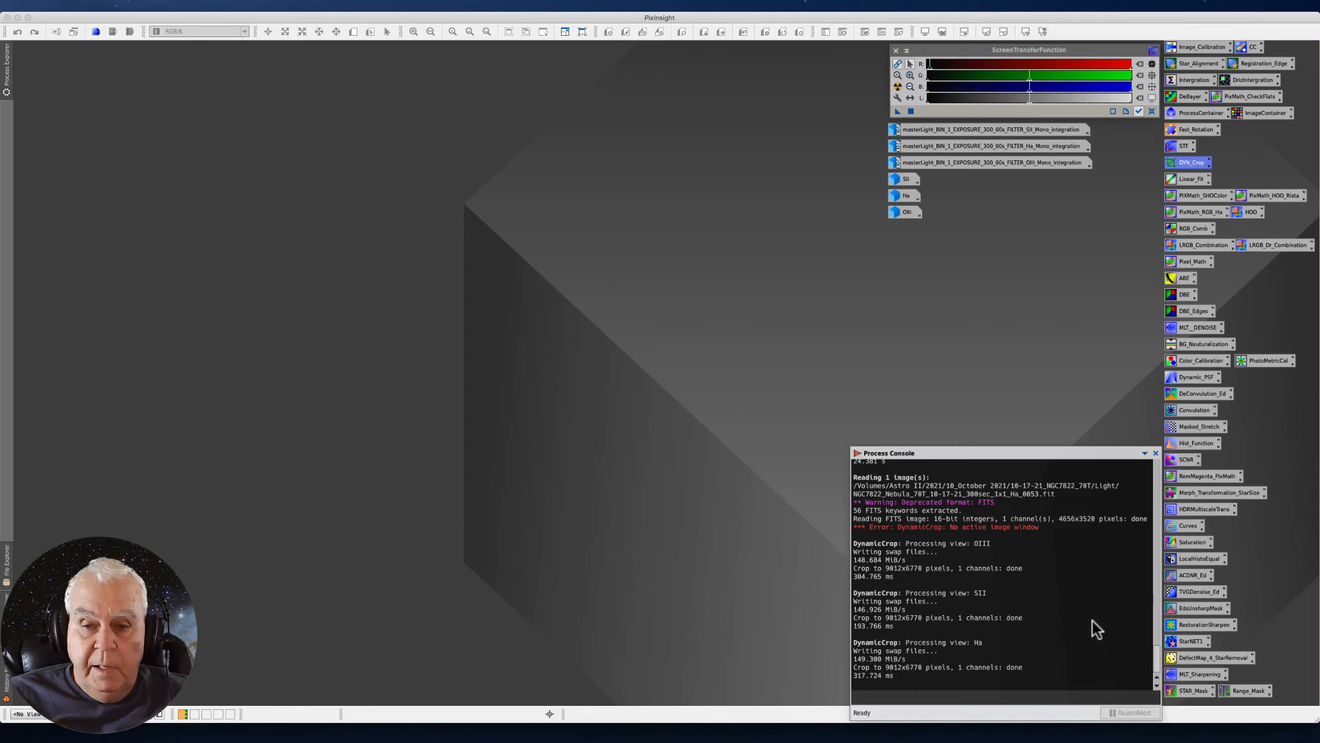
mouse_move(988, 549)
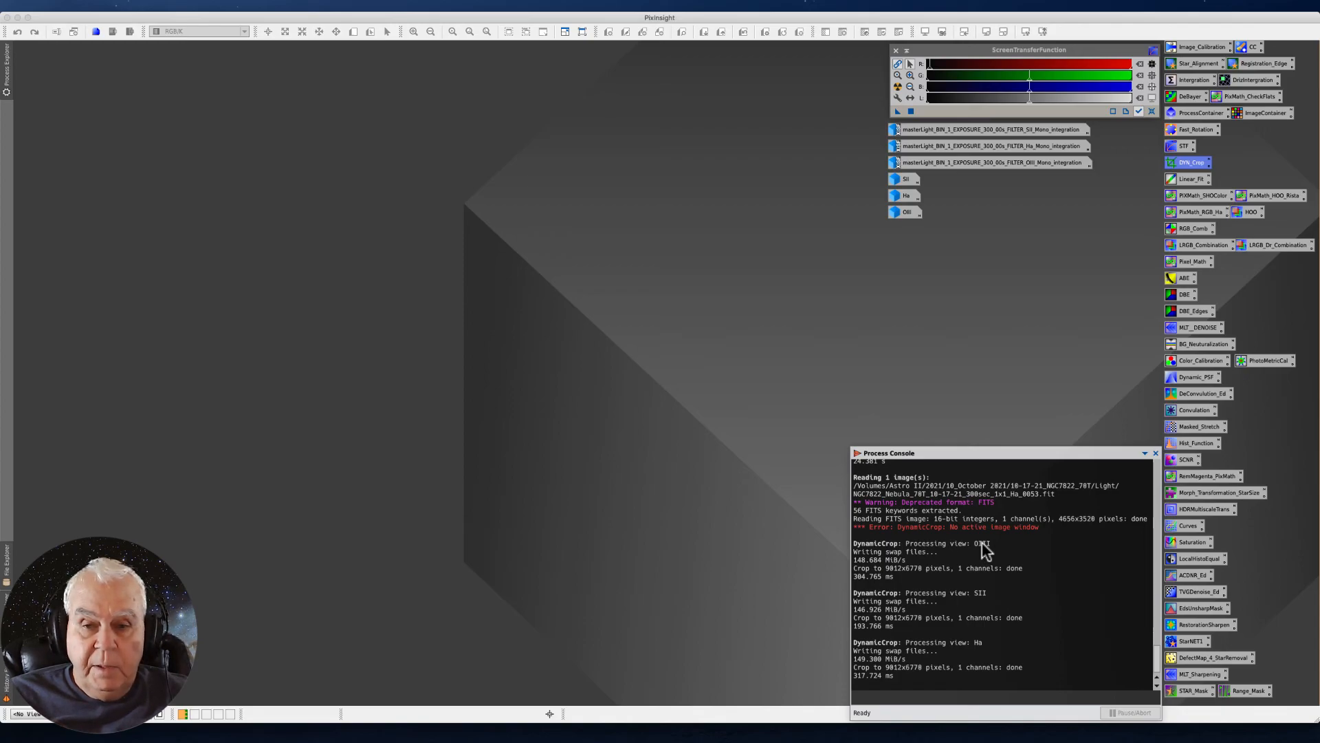
mouse_move(1002, 618)
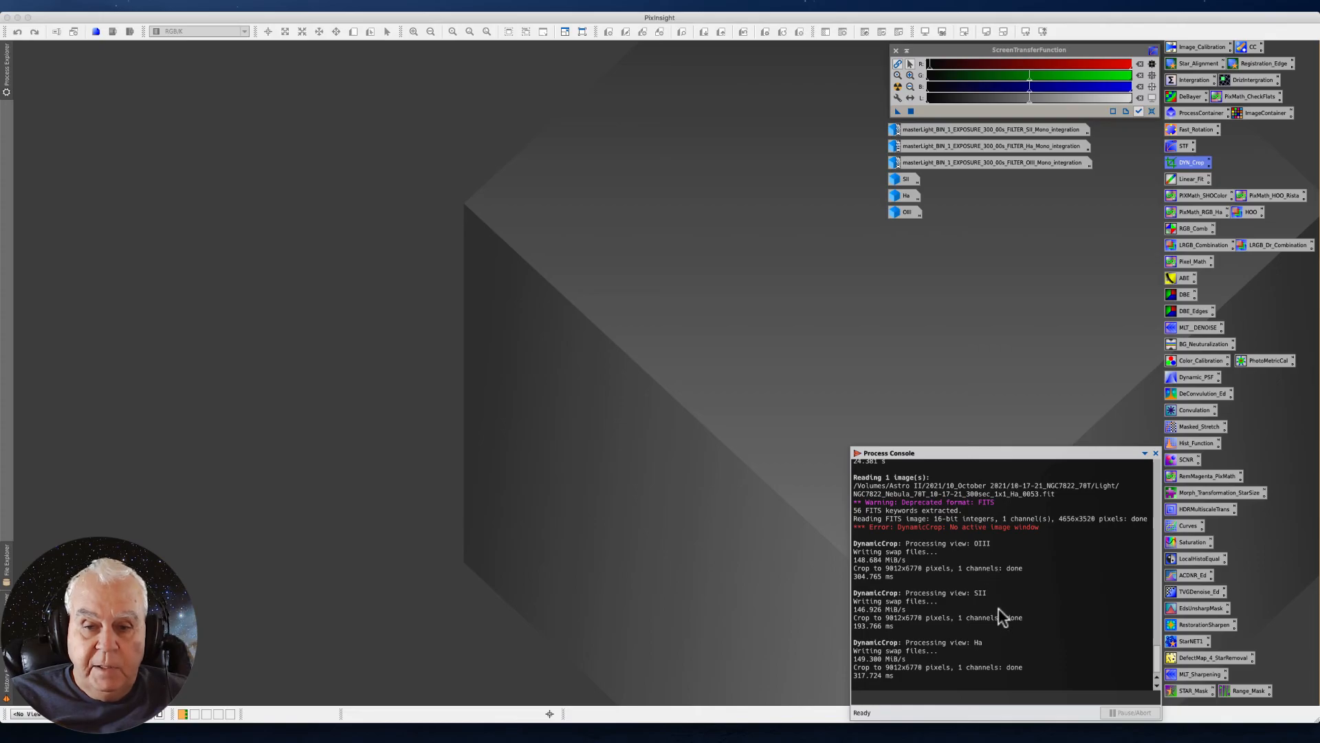
mouse_move(846, 605)
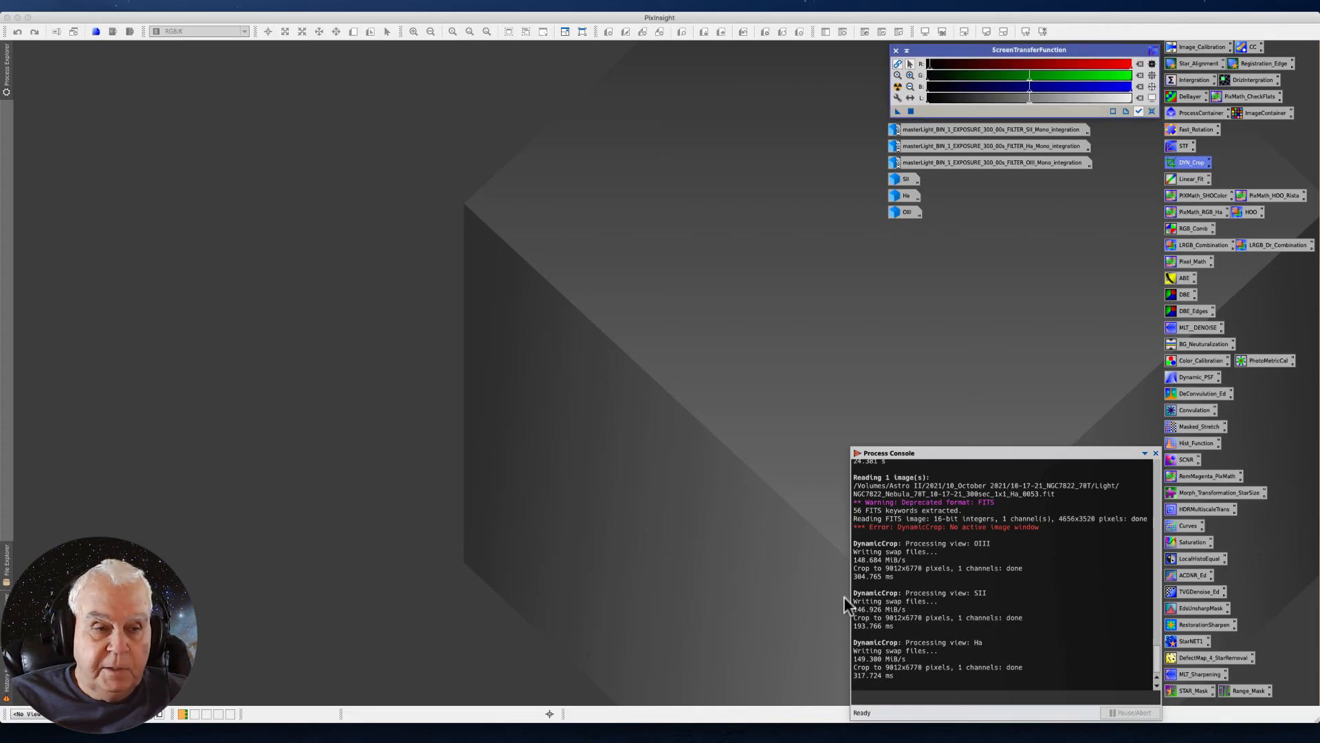